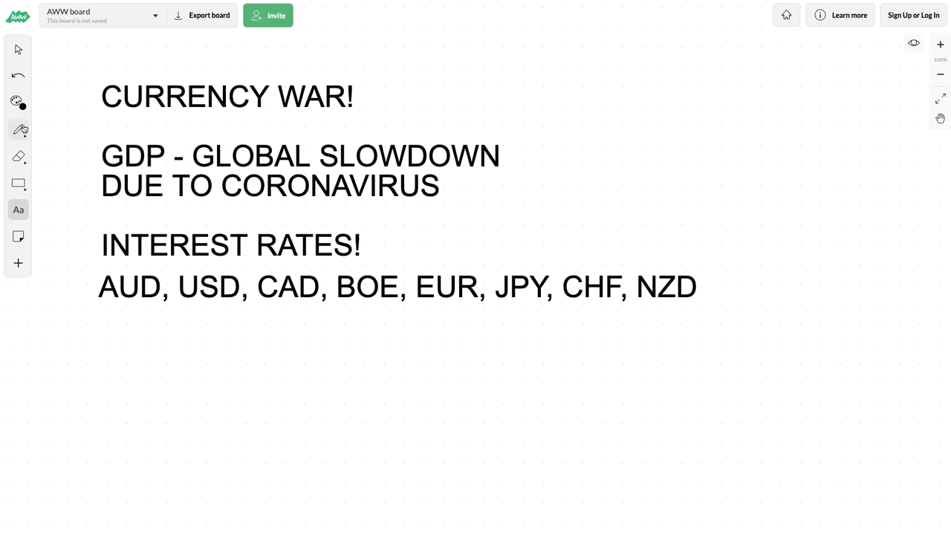
- Switch to the freehand Pen tool in the left toolbar
click(18, 129)
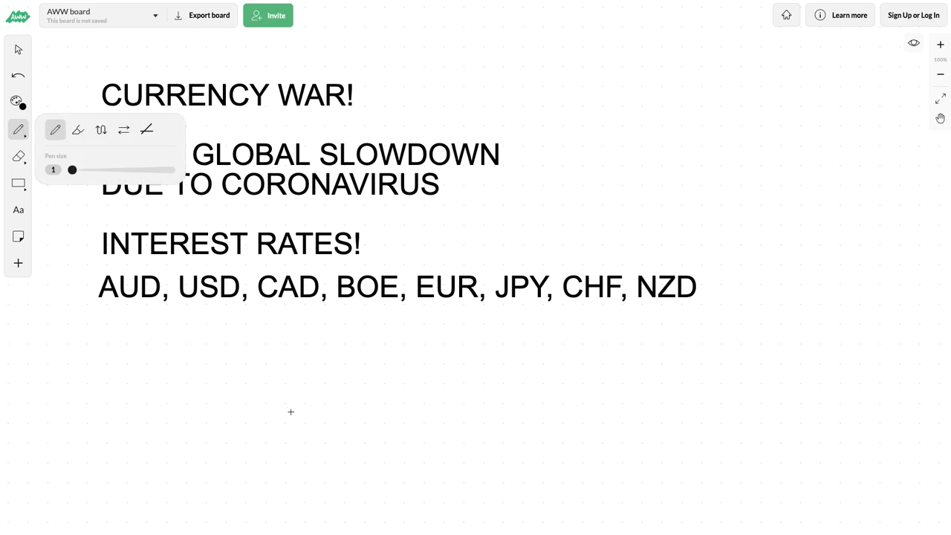
mouse_move(143, 291)
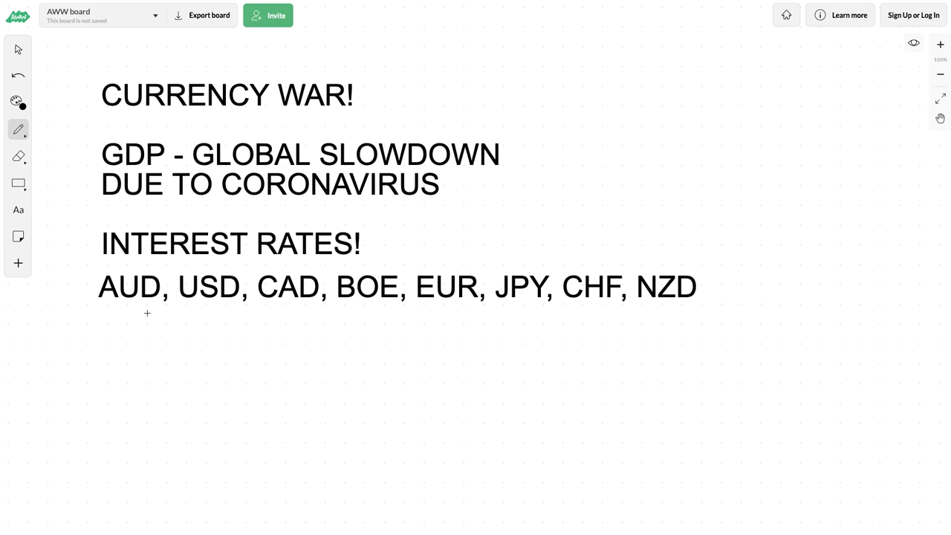
mouse_move(261, 383)
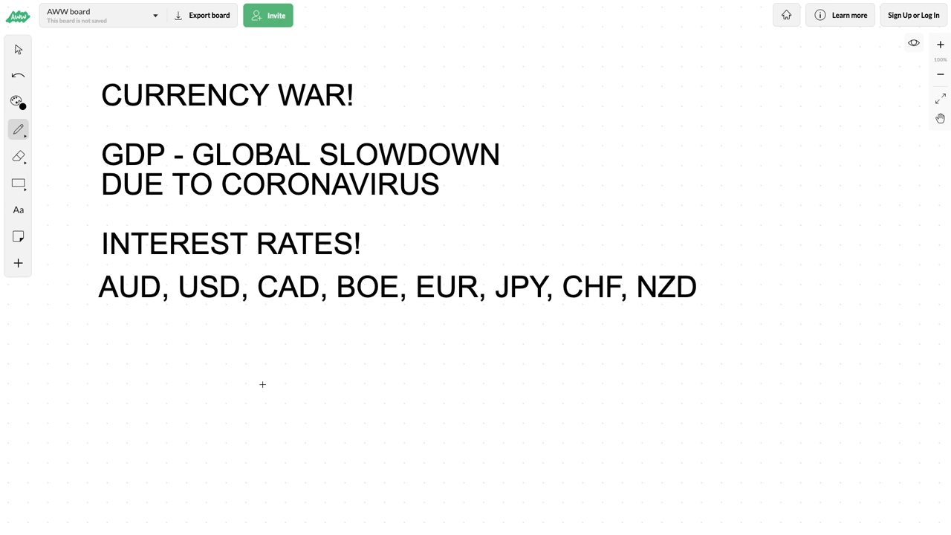
mouse_move(86, 291)
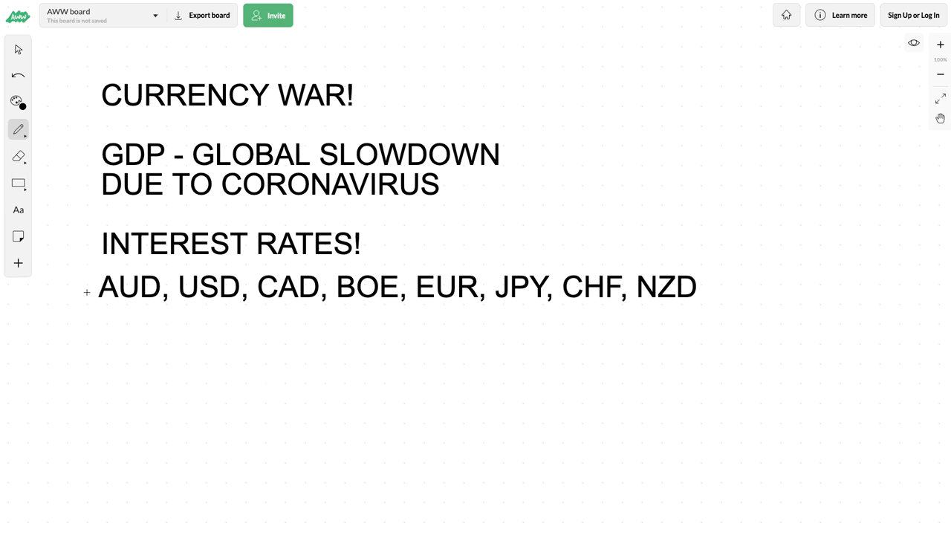
mouse_move(229, 291)
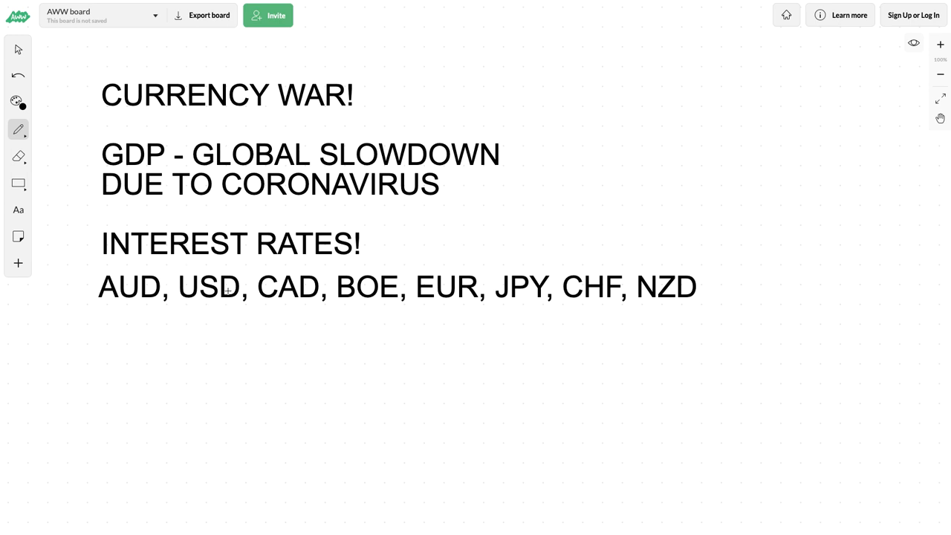
mouse_move(225, 322)
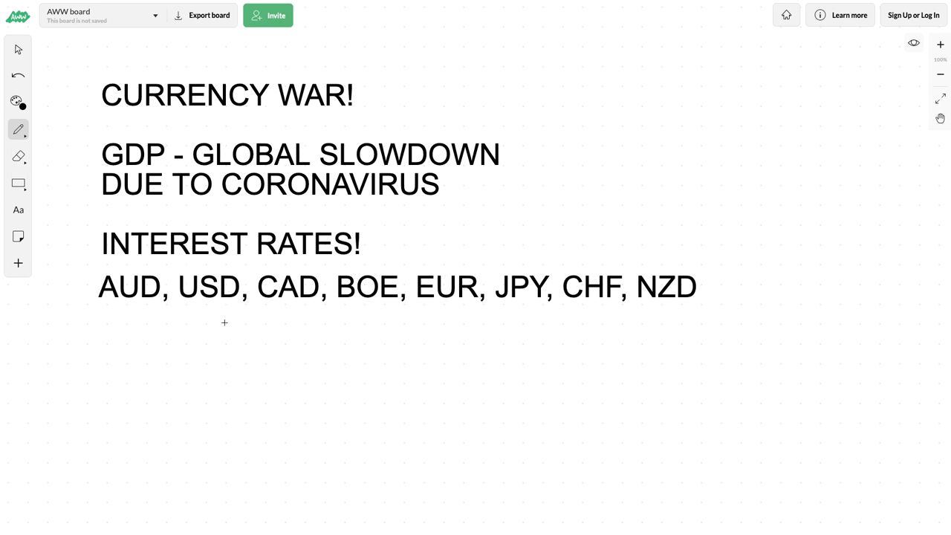
mouse_move(196, 462)
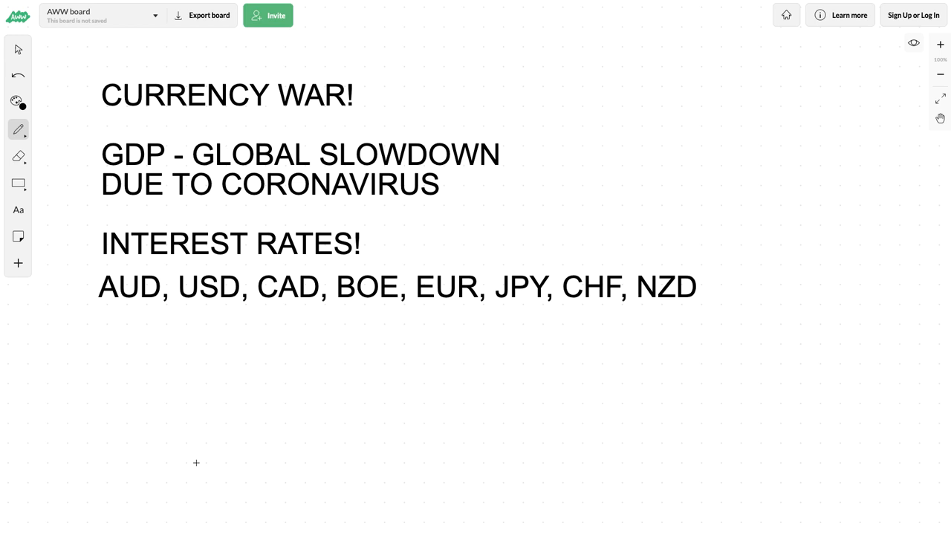
mouse_move(178, 464)
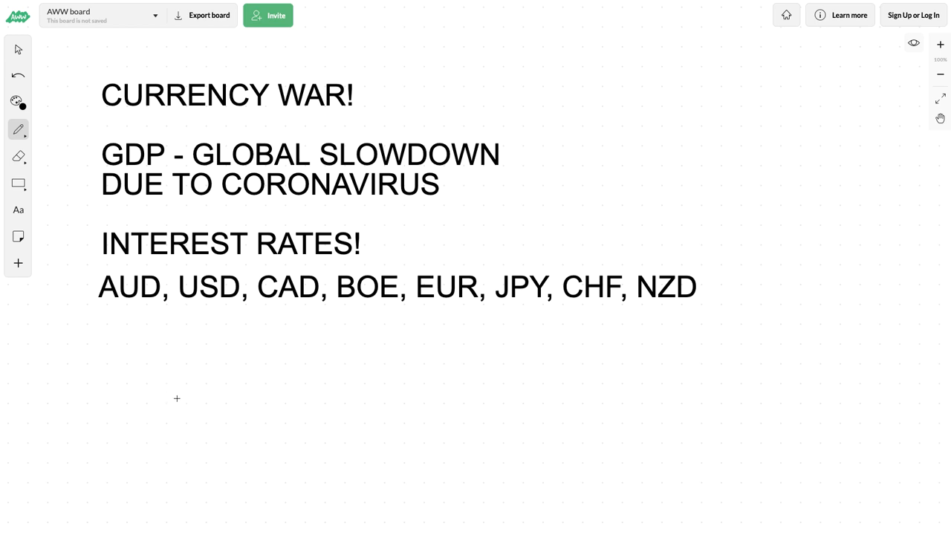
mouse_move(145, 479)
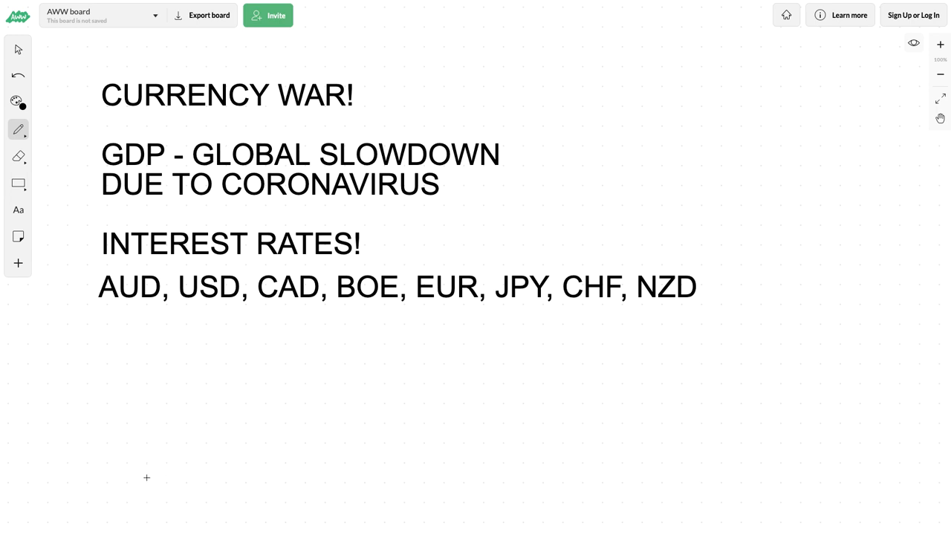
- Sketch three price patterns below the currency list: uptrend arrow, downtrend arrow, and bounded sideways range
drag(146, 479, 259, 408)
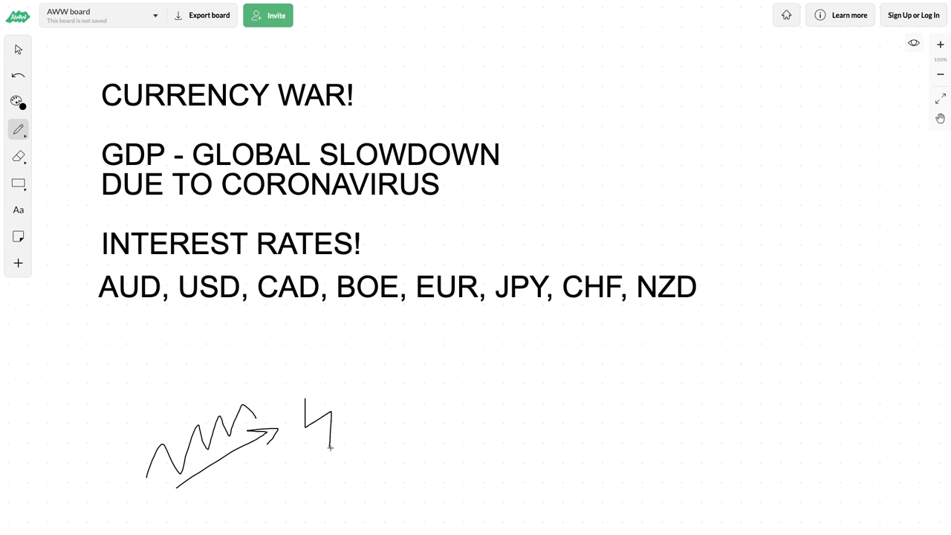
drag(329, 446, 383, 487)
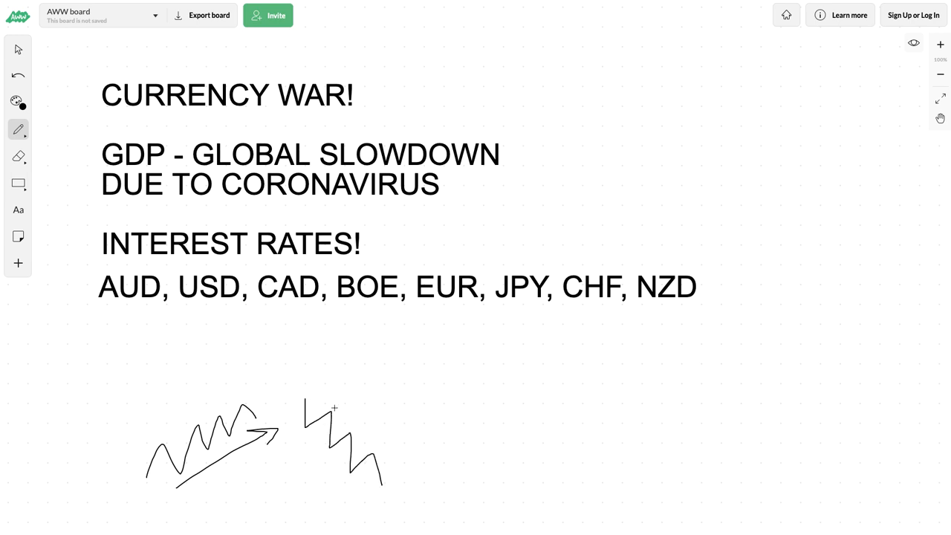
drag(335, 404, 387, 464)
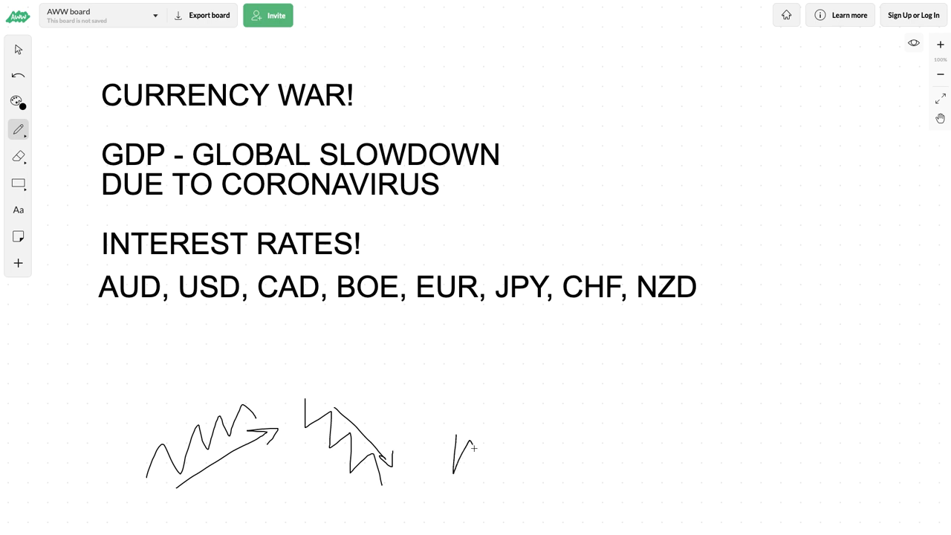
drag(453, 461, 538, 468)
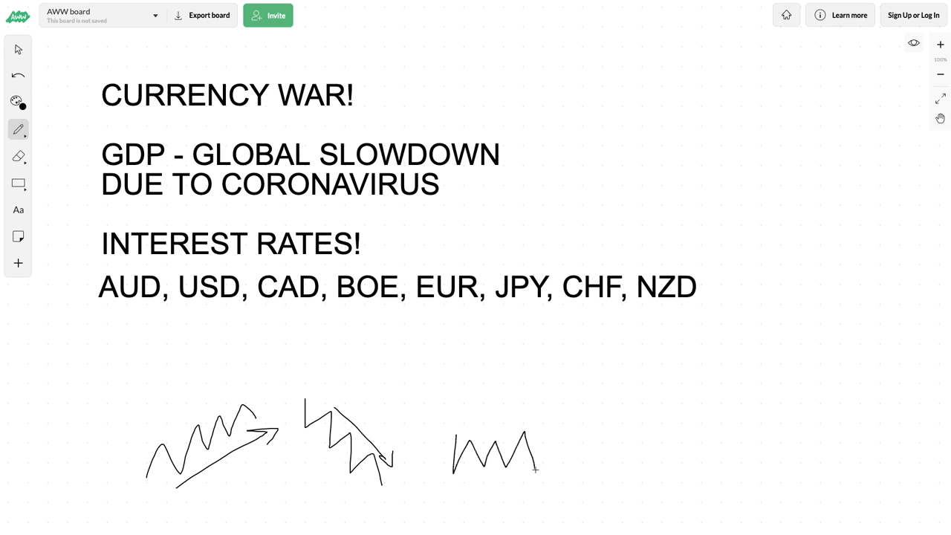
drag(449, 428, 534, 423)
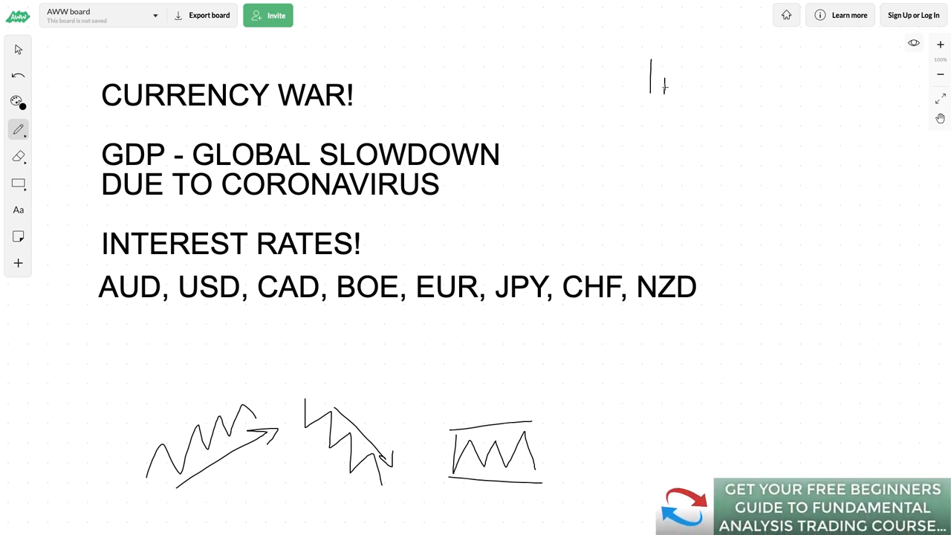
- Handwrite the 2% Inf heading top right and finish QE under the Int tick
drag(651, 67, 758, 90)
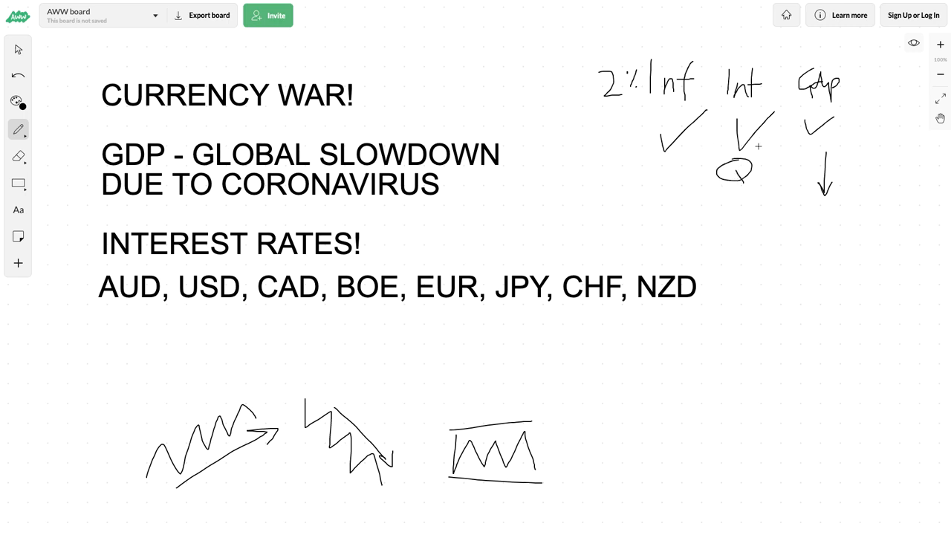
drag(750, 156, 765, 178)
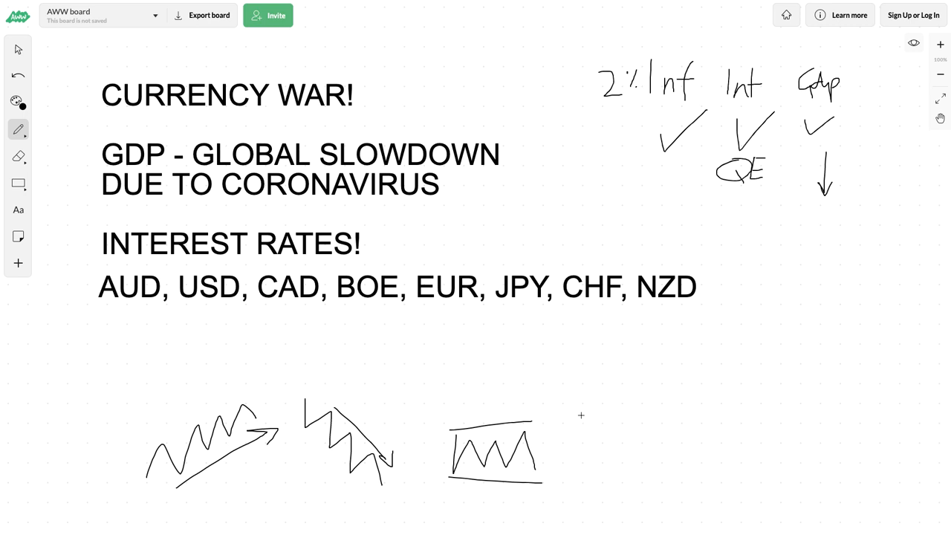
mouse_move(611, 395)
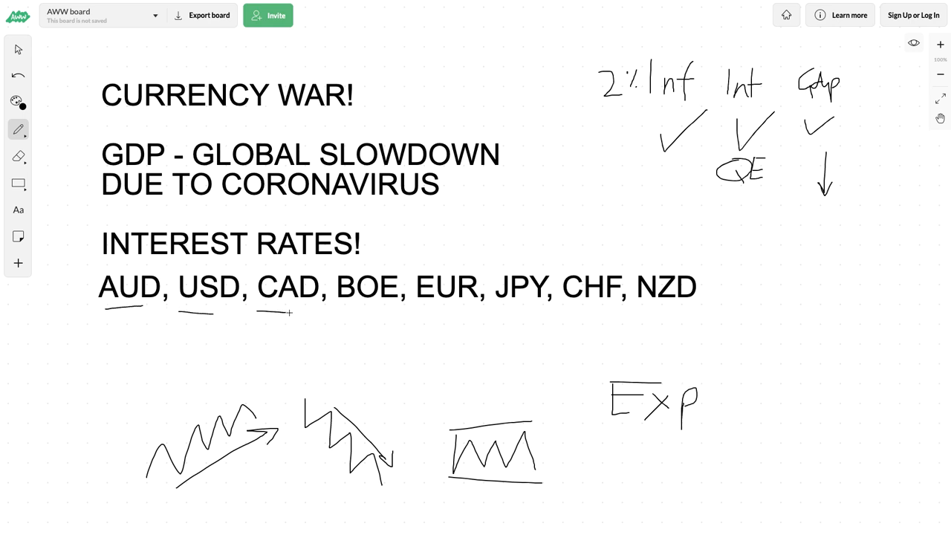
- Handwrite China to the right of NZD in the currency list
drag(731, 395, 806, 394)
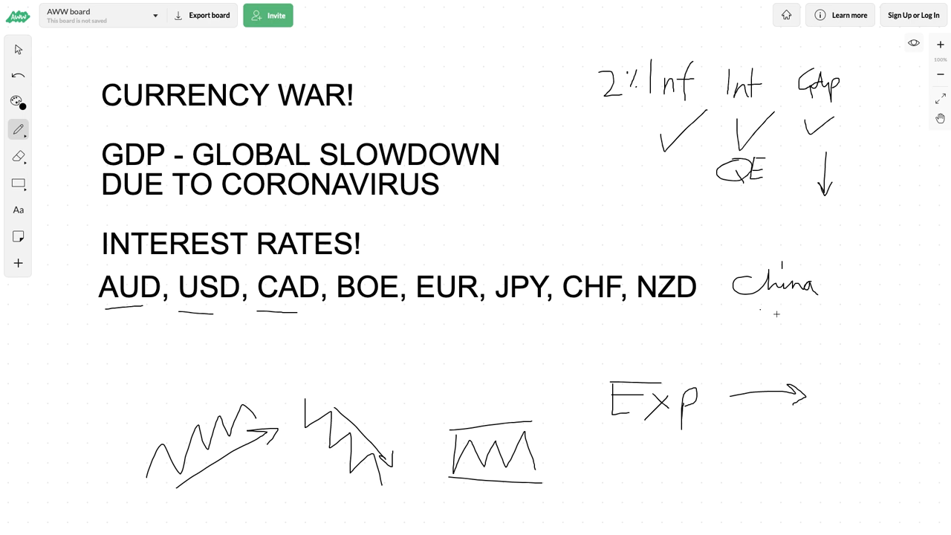
mouse_move(334, 319)
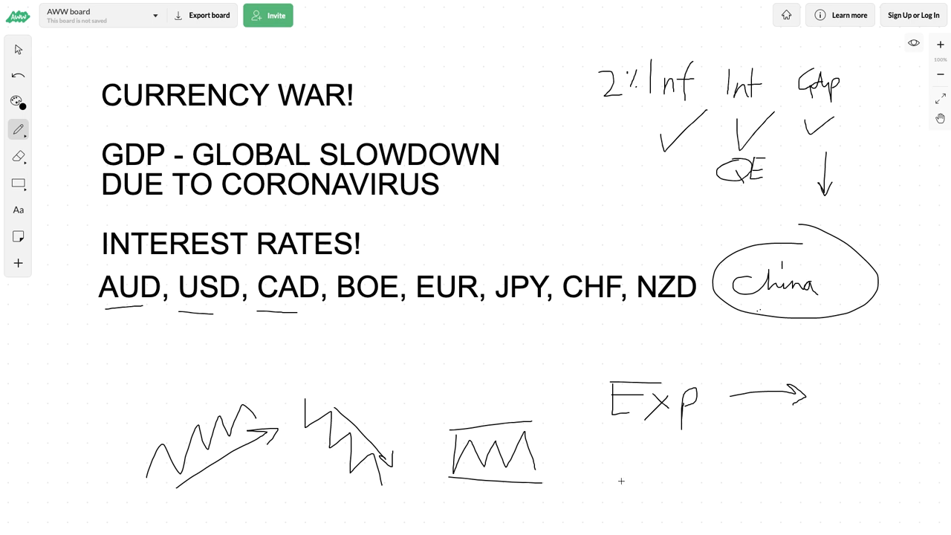
mouse_move(571, 400)
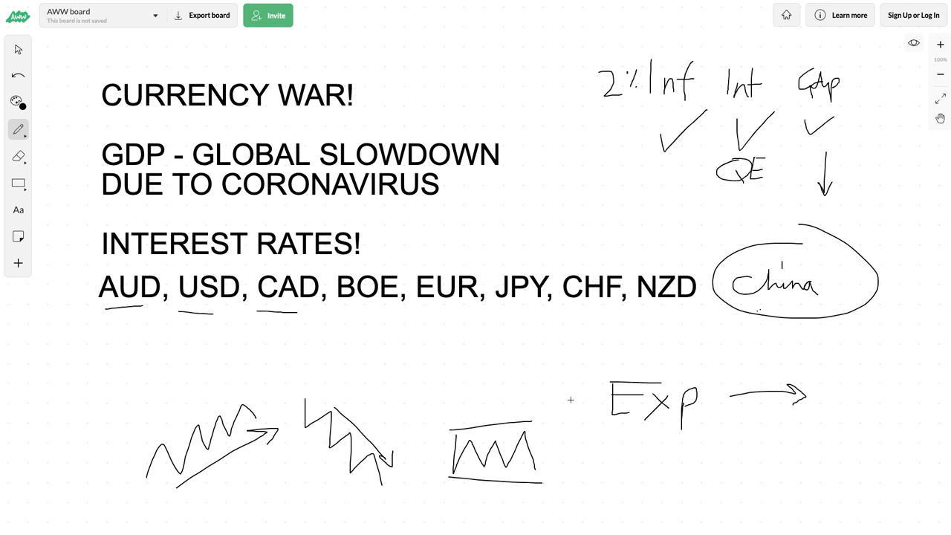
- Draw a loose circle around the word Exp
drag(587, 372, 647, 453)
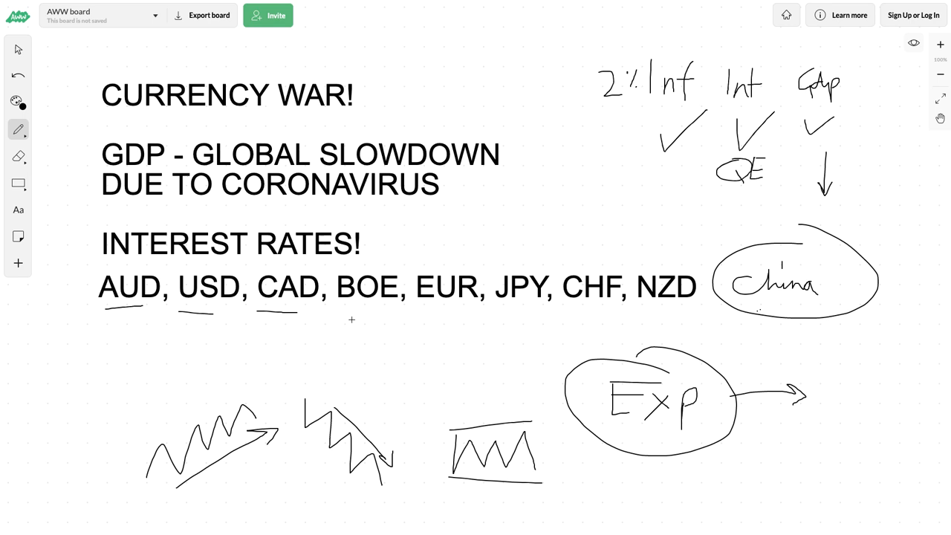
mouse_move(666, 381)
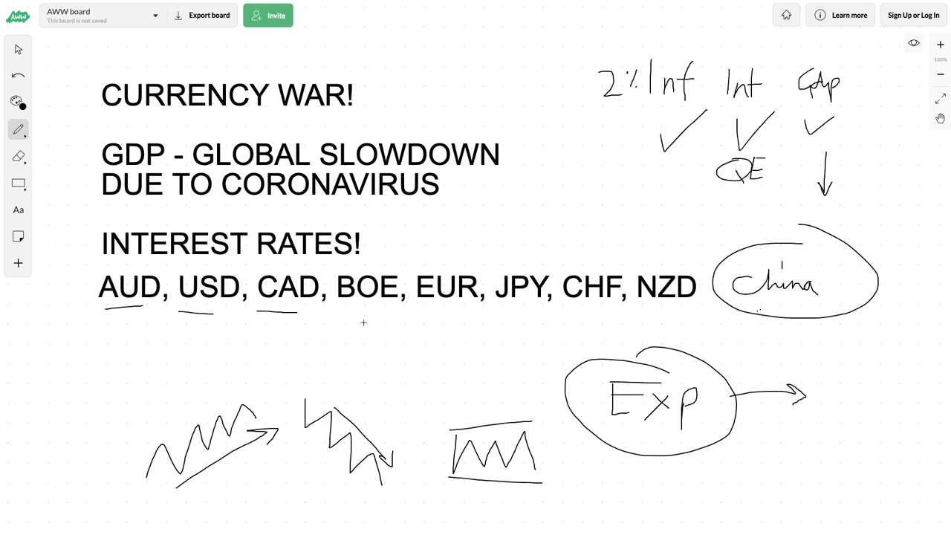
mouse_move(431, 345)
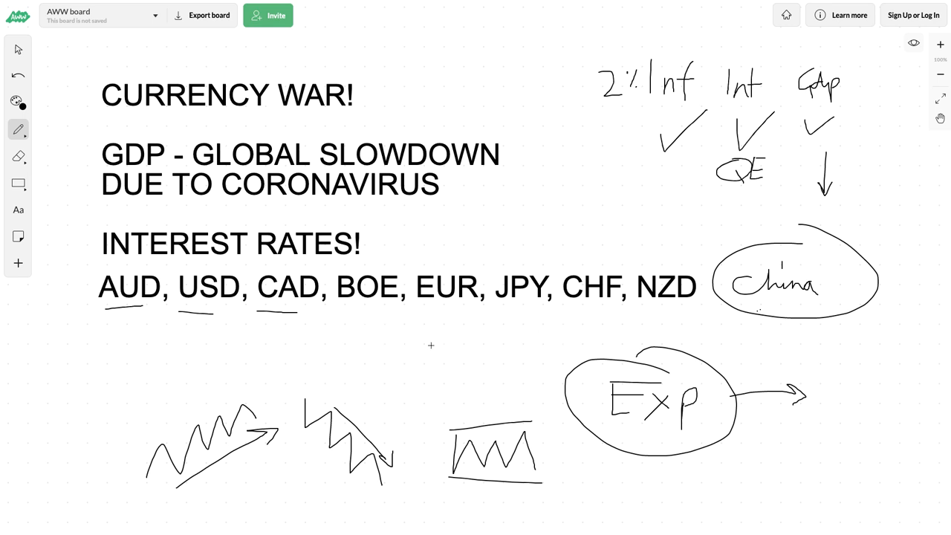
mouse_move(567, 379)
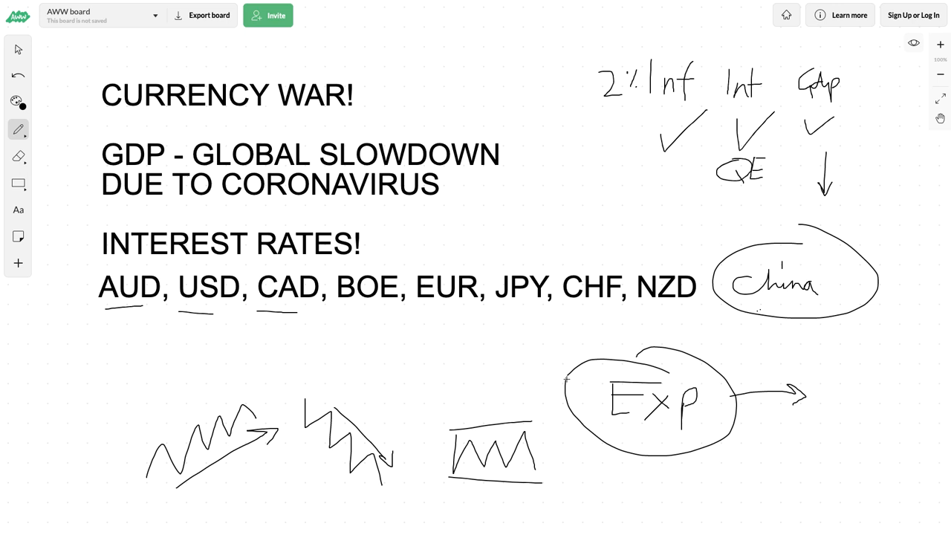
mouse_move(461, 321)
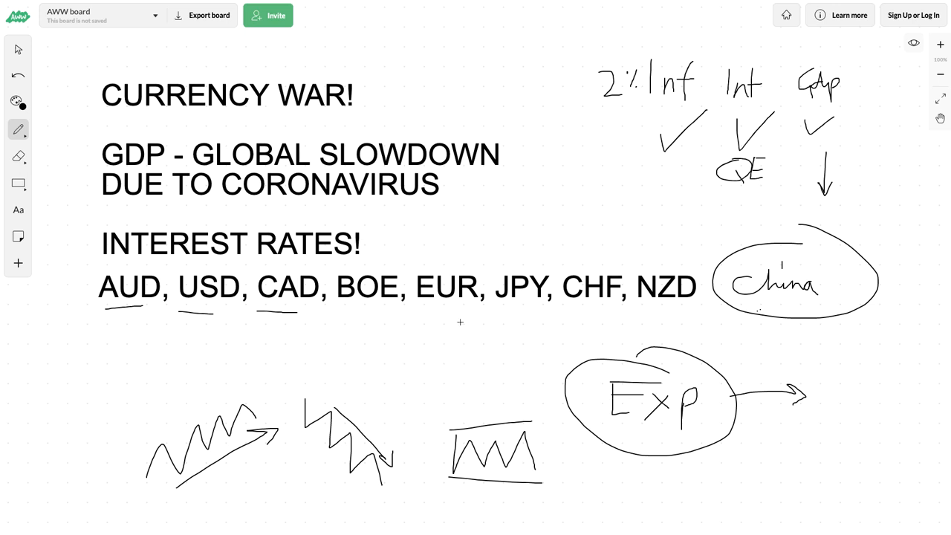
mouse_move(389, 244)
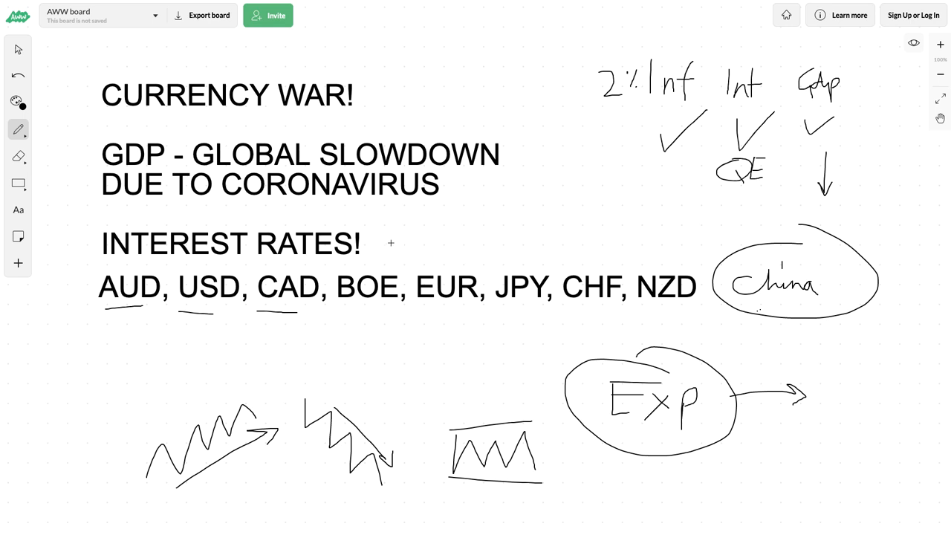
mouse_move(381, 241)
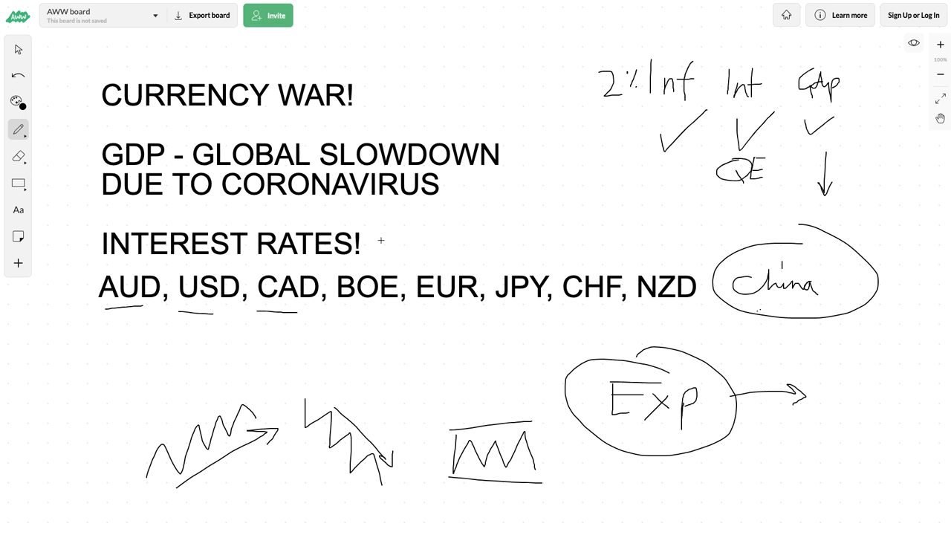
mouse_move(348, 354)
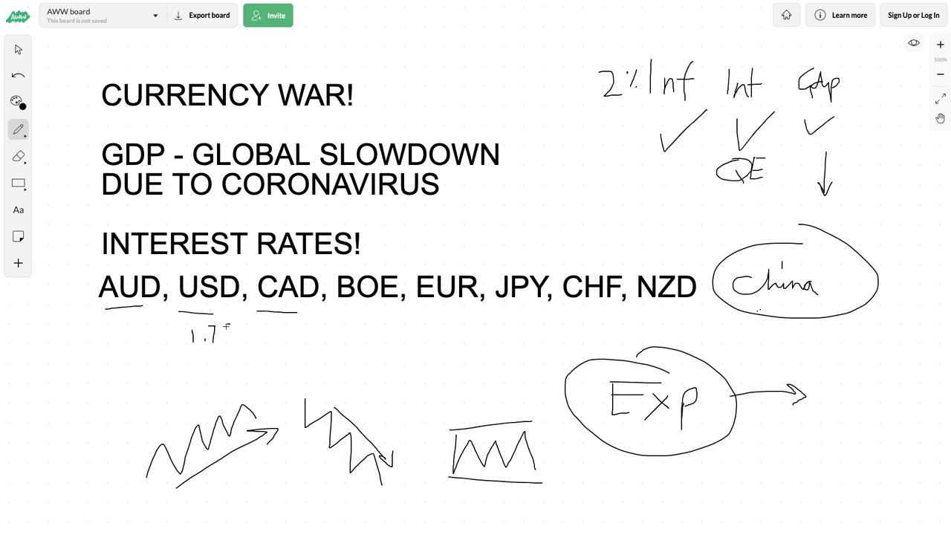
- Handwrite the rates 1.75 and 1.25 stacked beneath USD, including the decimal point
drag(220, 341, 194, 365)
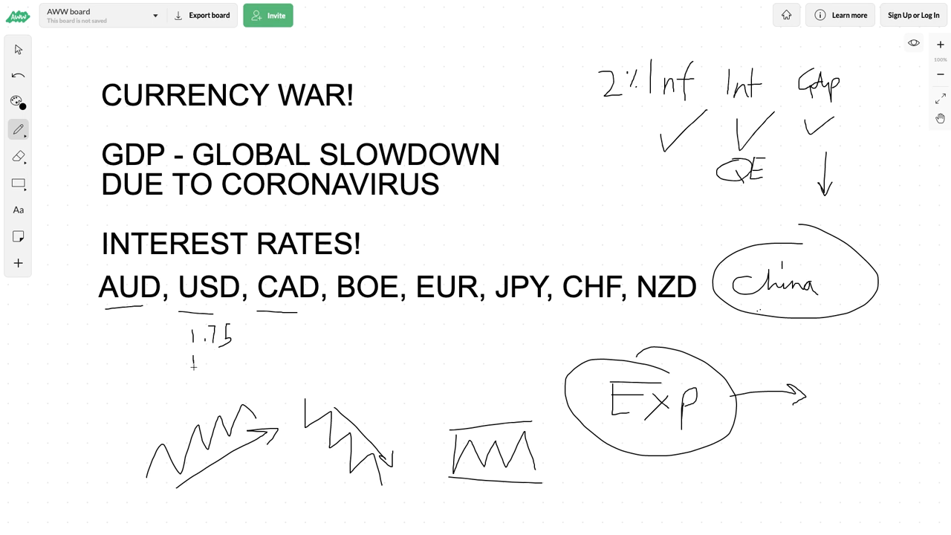
drag(186, 364, 230, 364)
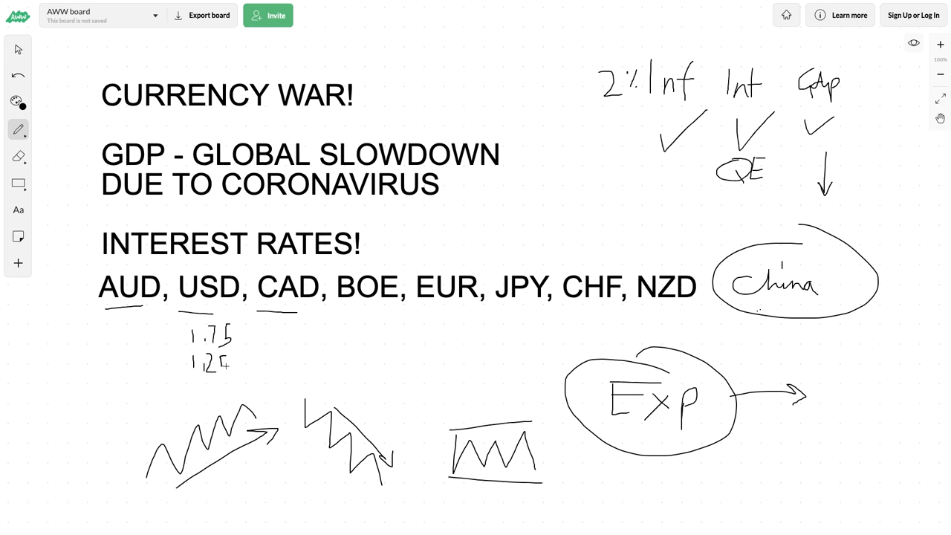
click(223, 364)
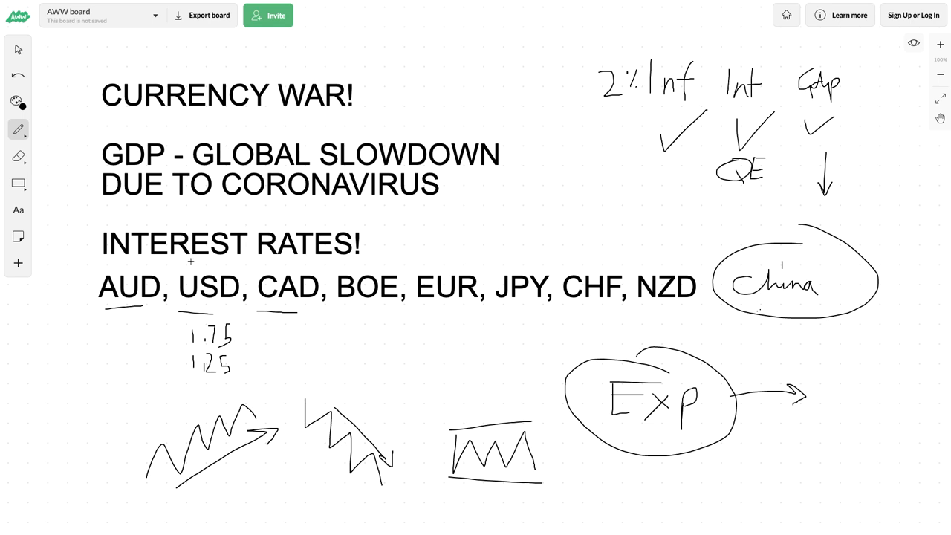
mouse_move(155, 134)
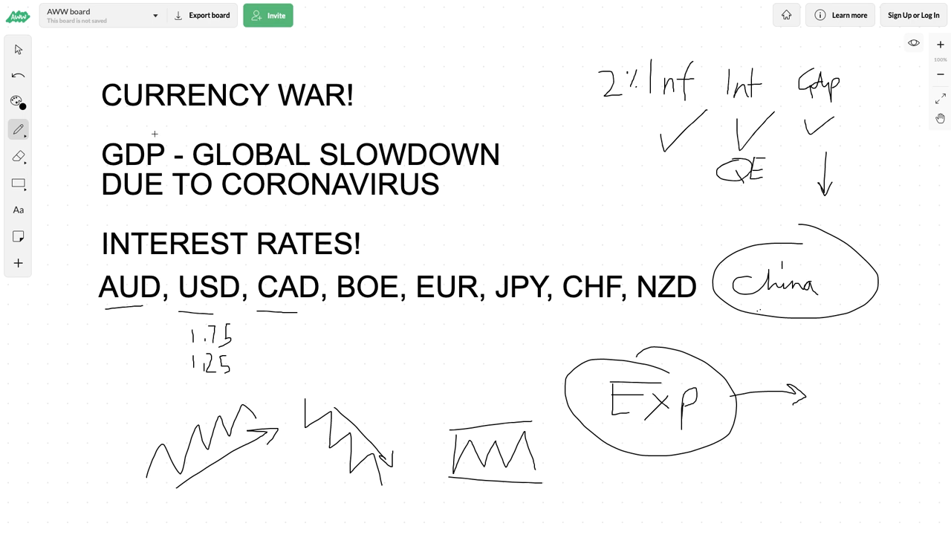
mouse_move(228, 270)
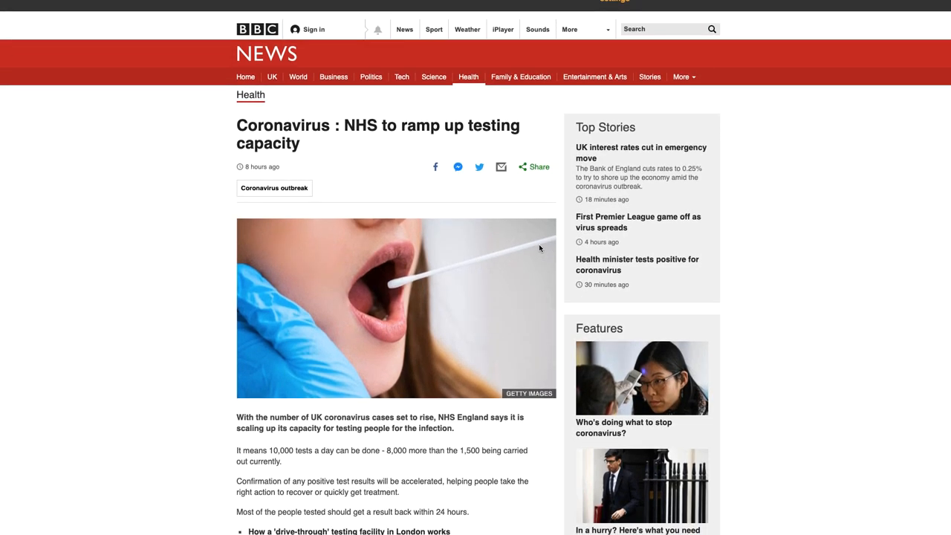
- Scroll down through the BBC News article on NHS coronavirus testing
scroll(down, 3)
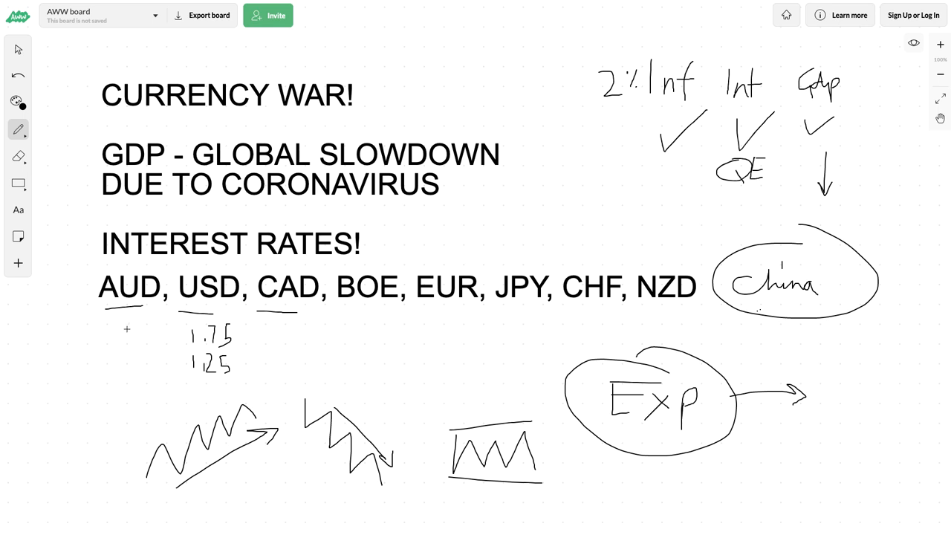
- Handwrite a zero under AUD and continue its rate
drag(122, 330, 117, 344)
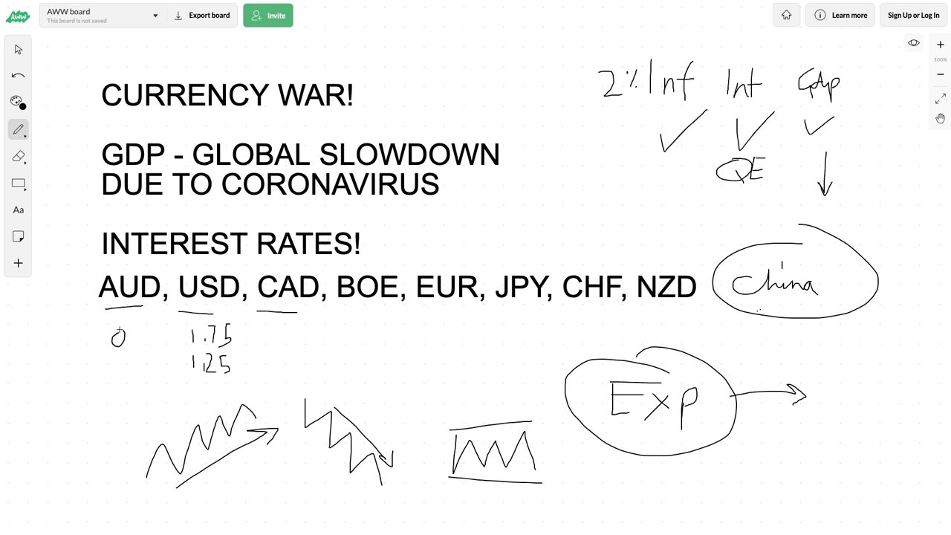
drag(111, 338, 161, 342)
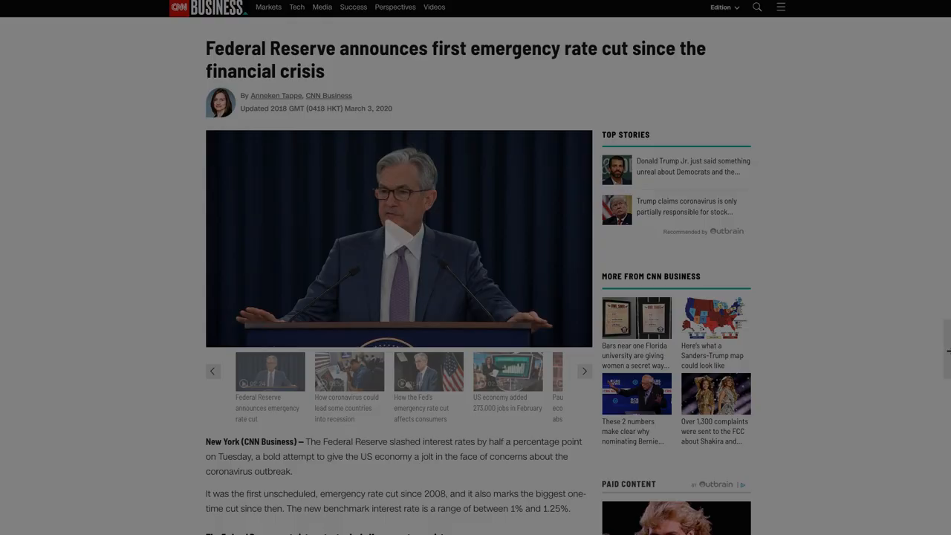
mouse_move(574, 306)
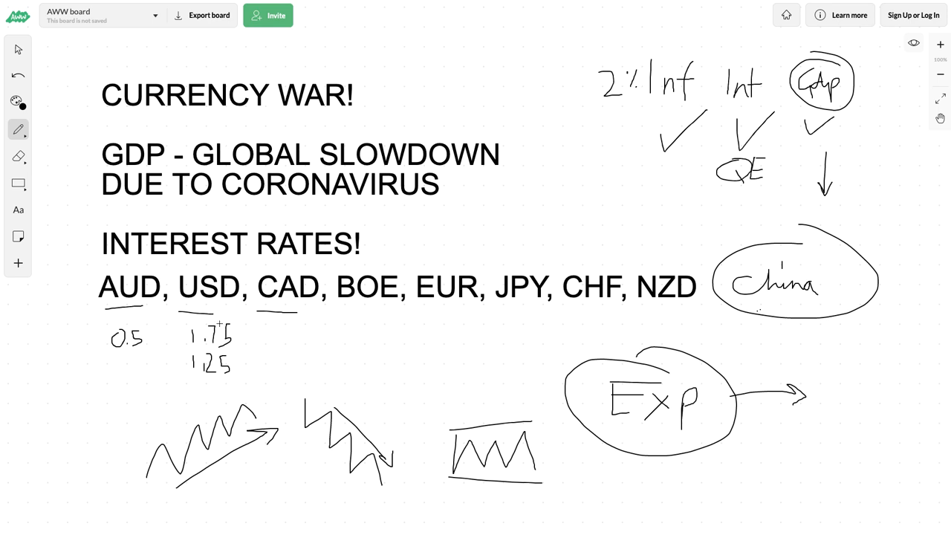
- Circle the 1.25 rate under USD and add a tick beside it
drag(187, 356, 230, 351)
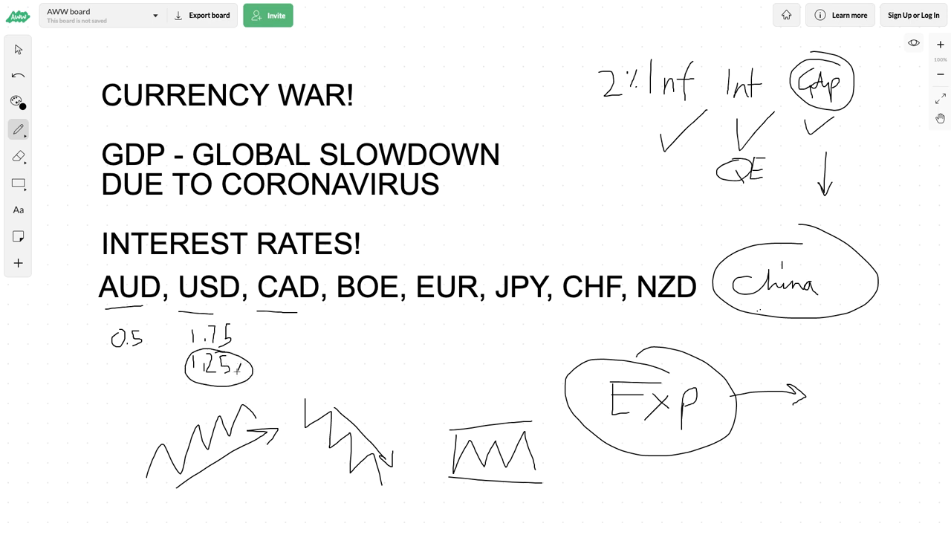
drag(275, 353, 290, 375)
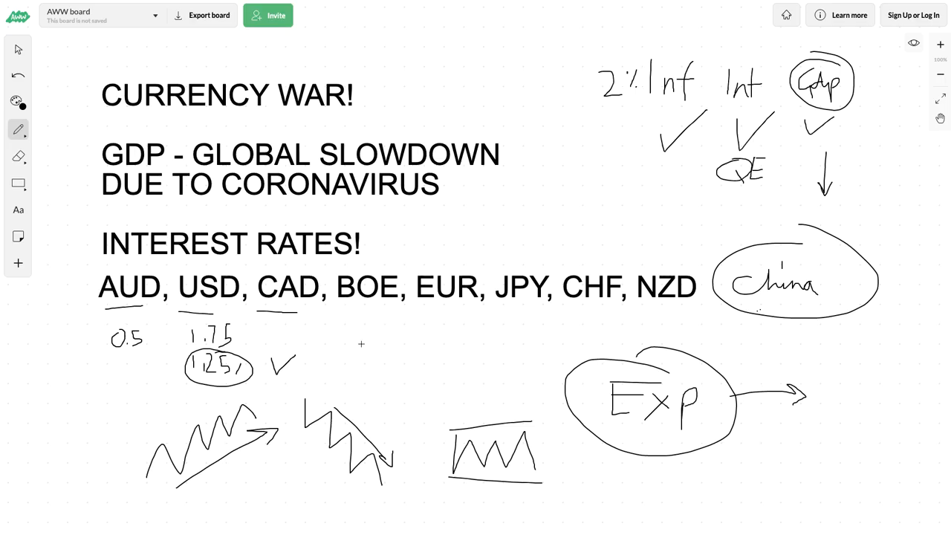
- Handwrite the rates 0.25 under BOE and -0.1 under JPY
drag(356, 354, 345, 369)
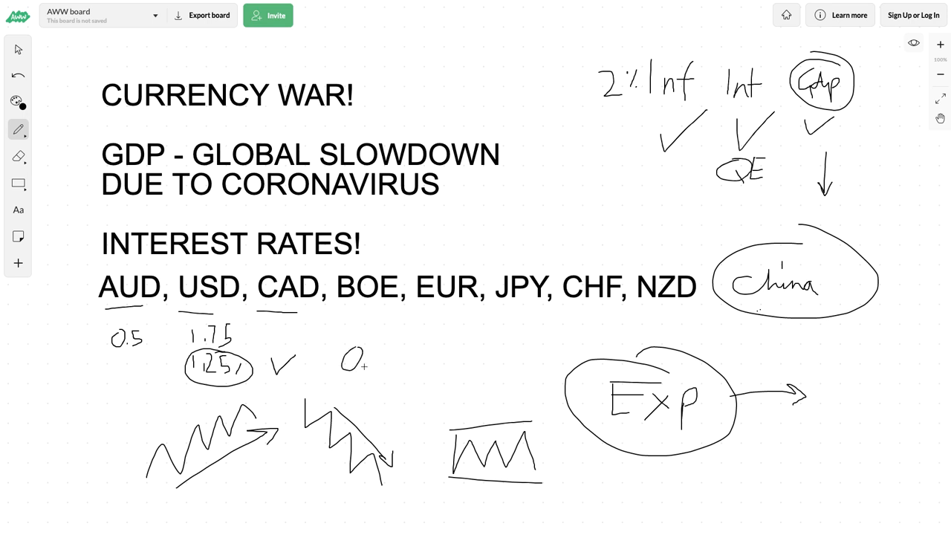
drag(371, 354, 379, 375)
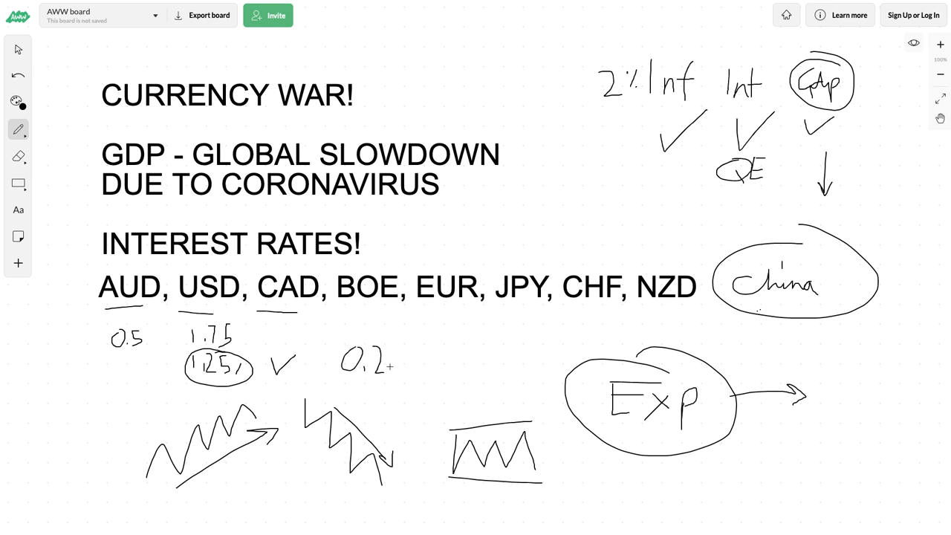
drag(383, 354, 394, 371)
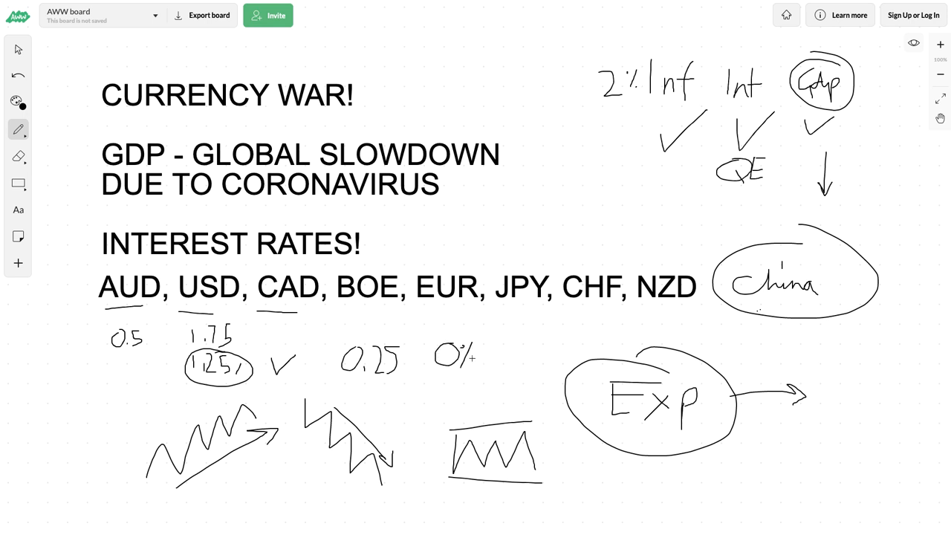
mouse_move(454, 380)
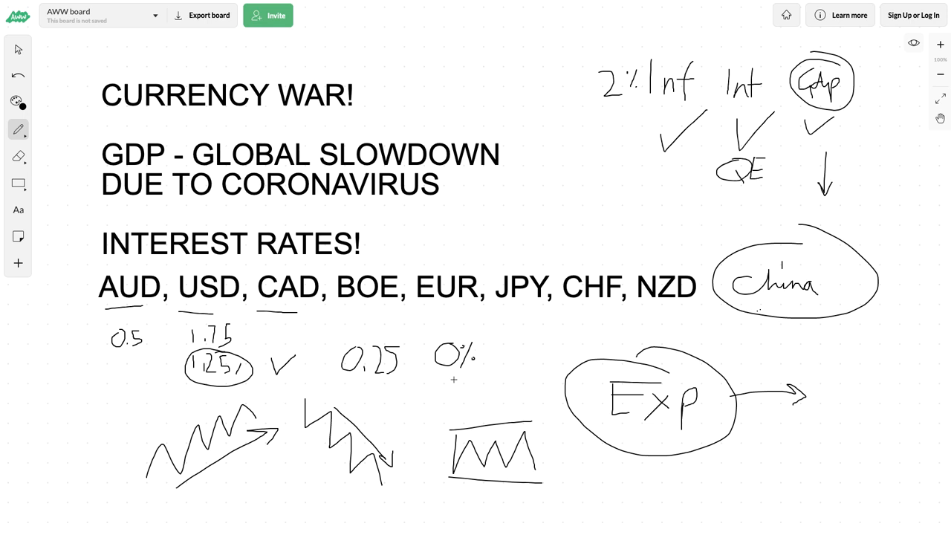
drag(431, 389, 454, 384)
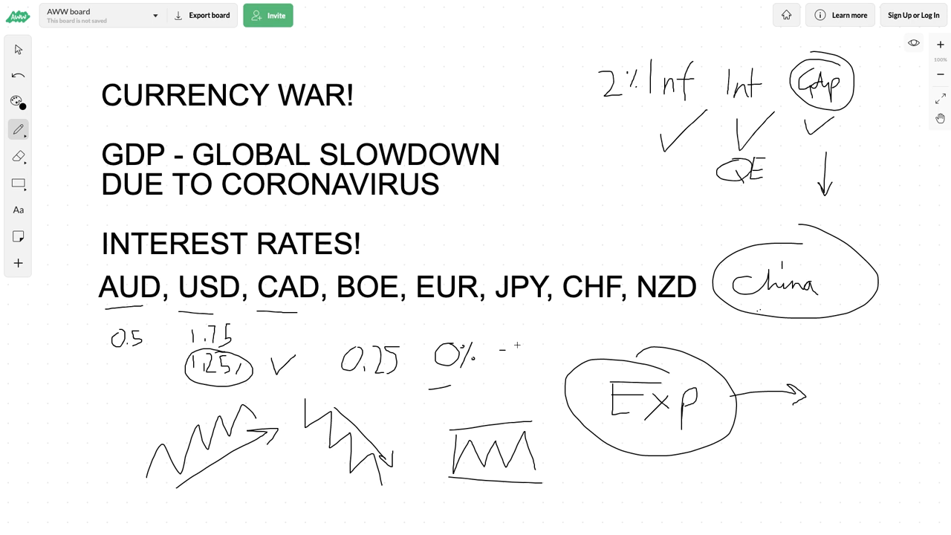
drag(513, 354, 517, 345)
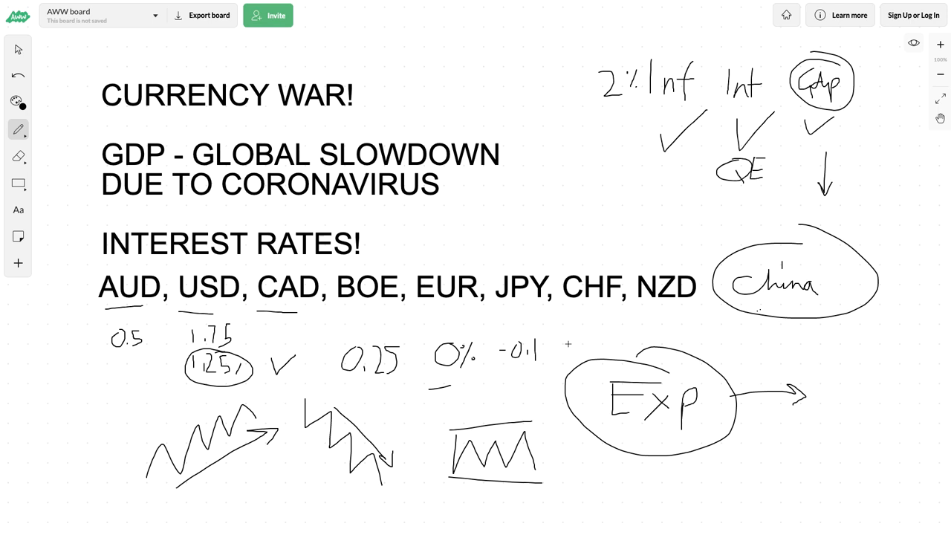
mouse_move(583, 337)
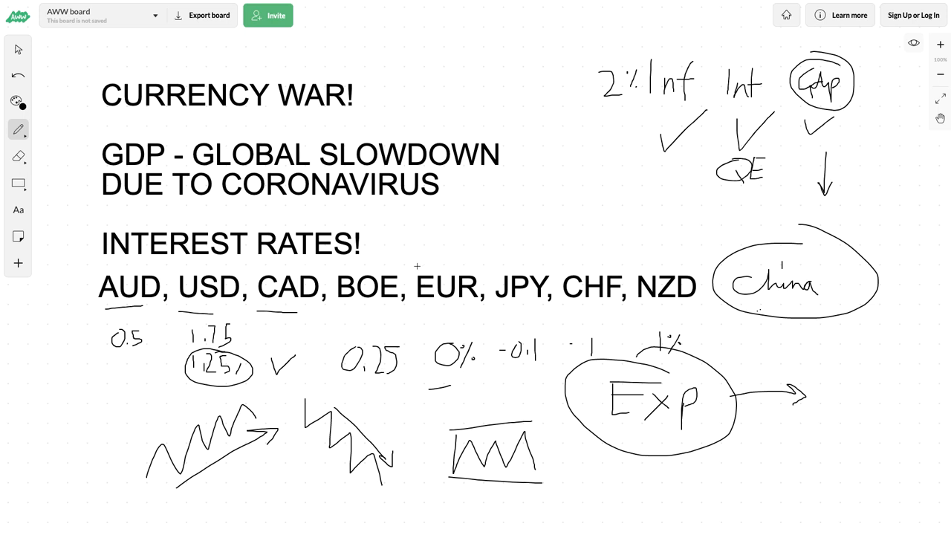
mouse_move(107, 271)
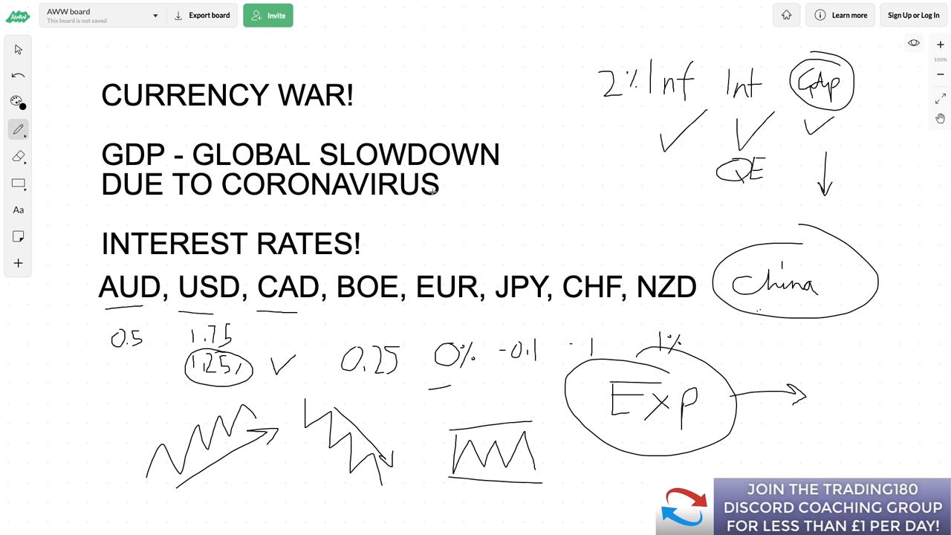
- Circle the GDP global slowdown lines and the weak currency codes EUR and its neighbour
drag(379, 128, 151, 201)
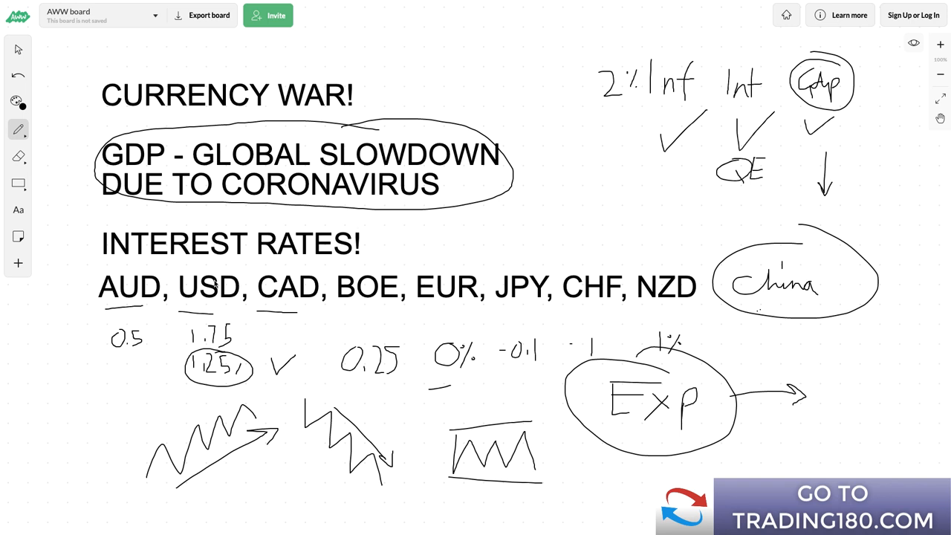
mouse_move(380, 229)
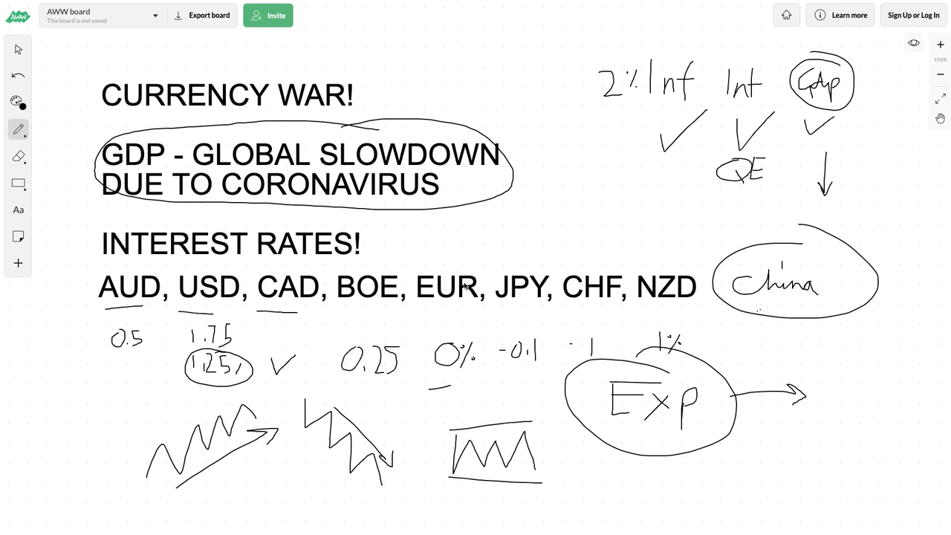
mouse_move(530, 277)
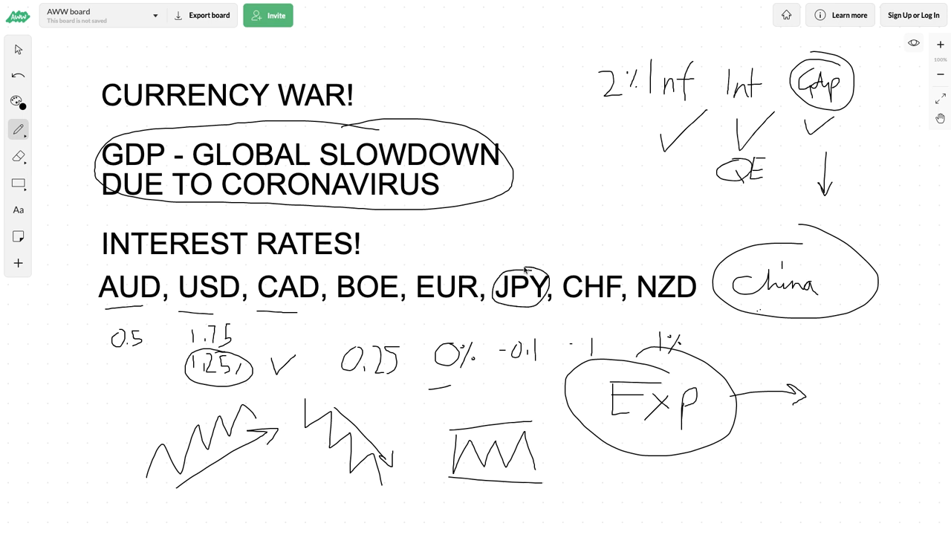
drag(416, 267, 476, 305)
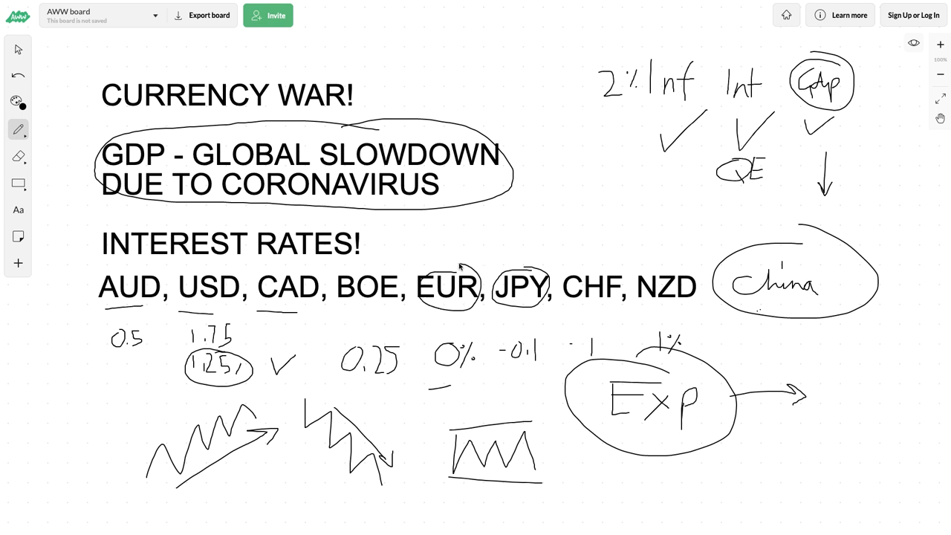
drag(339, 270, 402, 304)
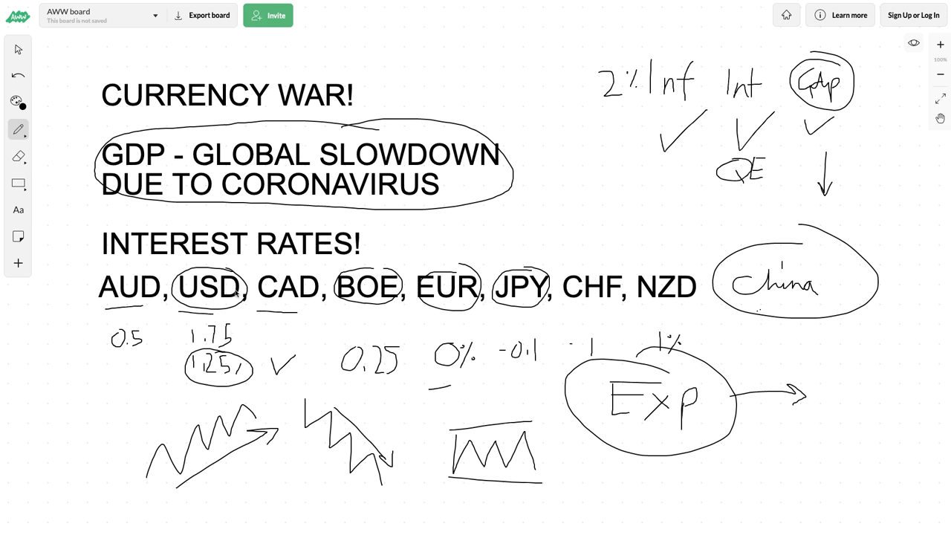
mouse_move(512, 300)
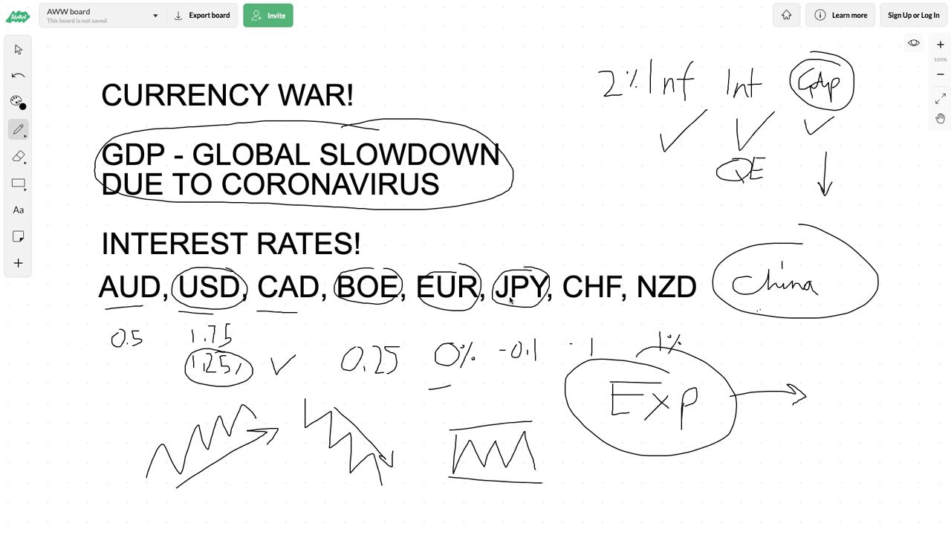
mouse_move(492, 235)
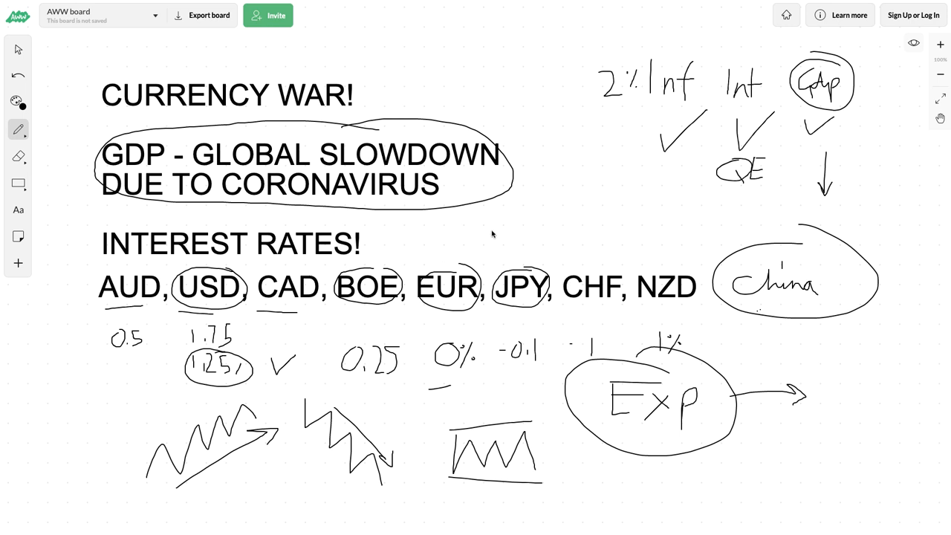
mouse_move(582, 211)
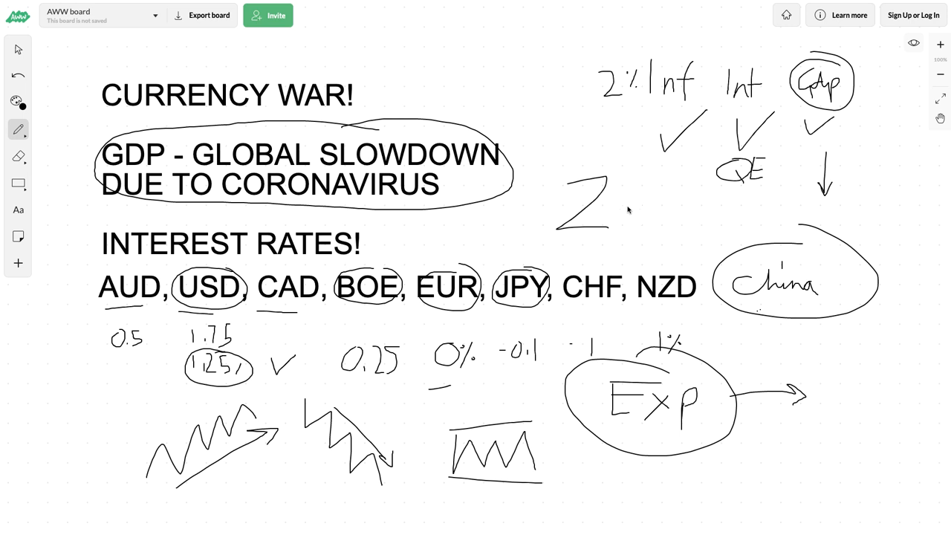
- Handwrite '2 yrs' below QE, left of the circled China note
drag(624, 223, 661, 211)
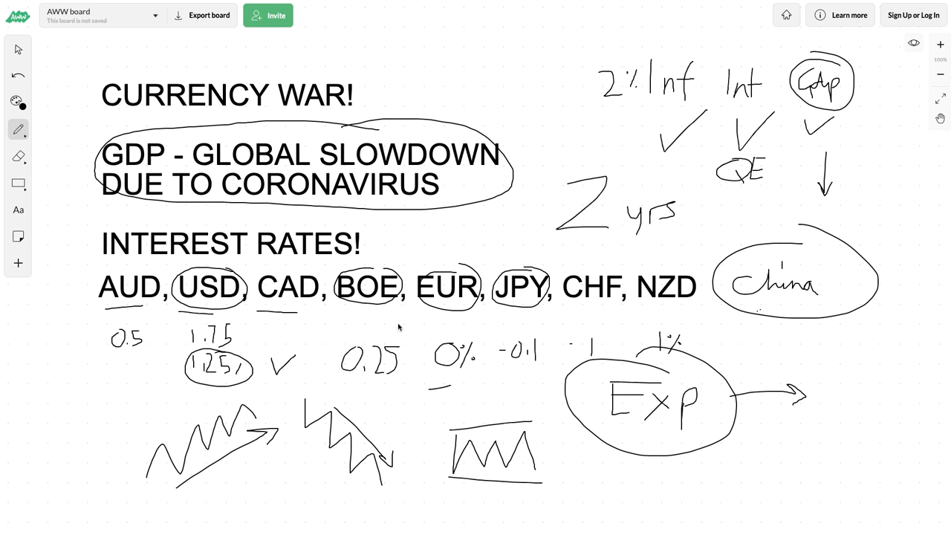
mouse_move(158, 208)
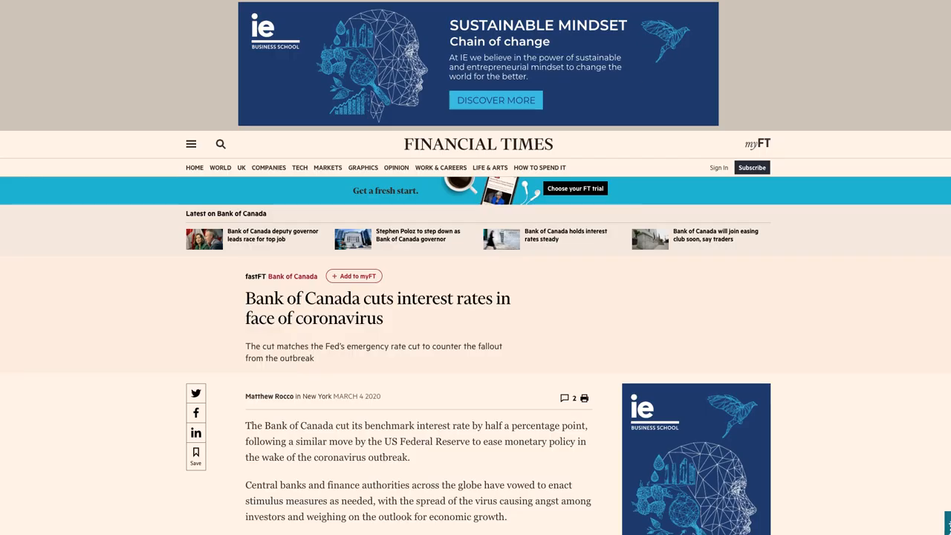
- Highlight the FT article's central banks sentence on stimulus measures and the spread of the virus
scroll(down, 3)
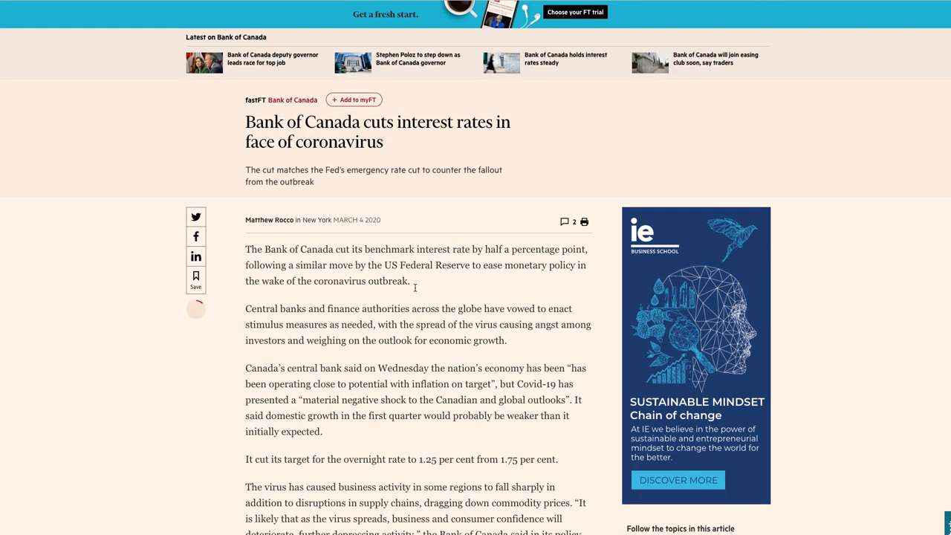
mouse_move(265, 312)
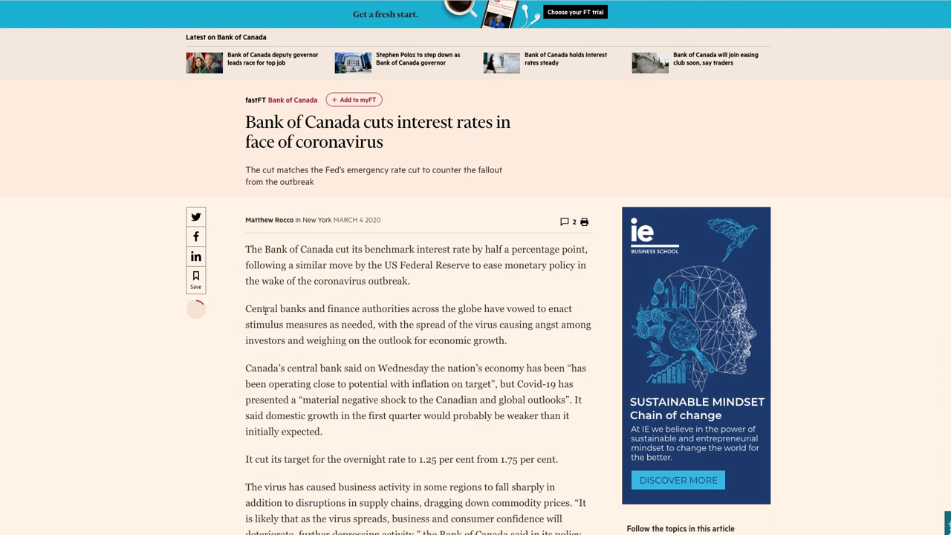
drag(245, 307, 365, 307)
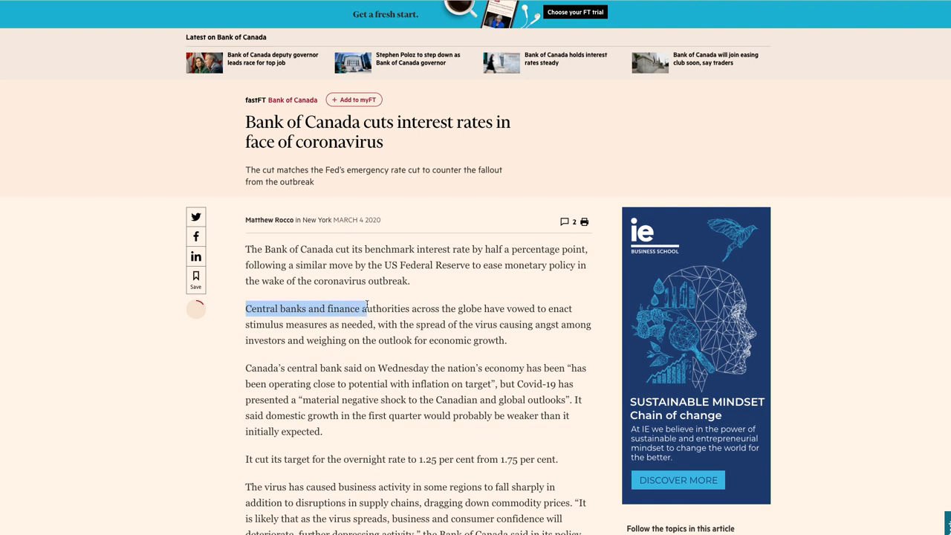
drag(358, 307, 542, 308)
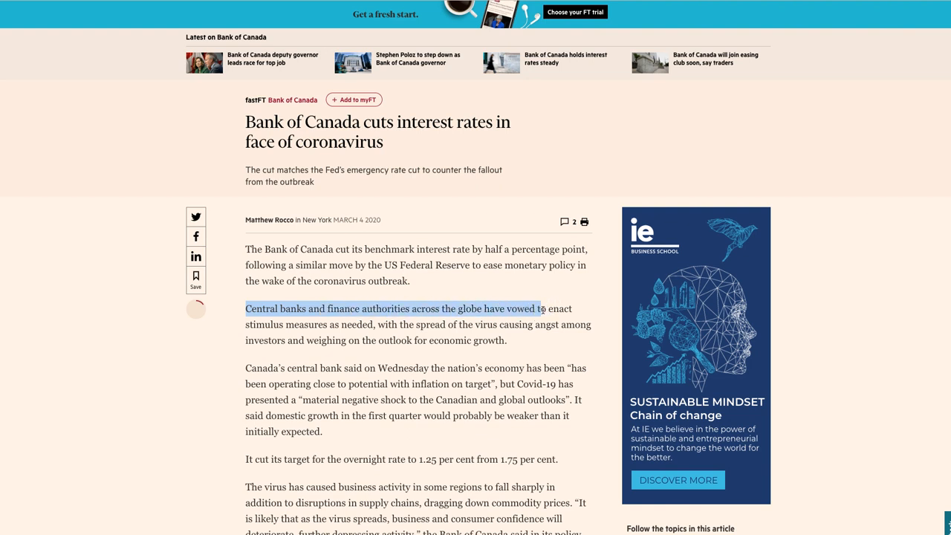
drag(542, 310, 315, 324)
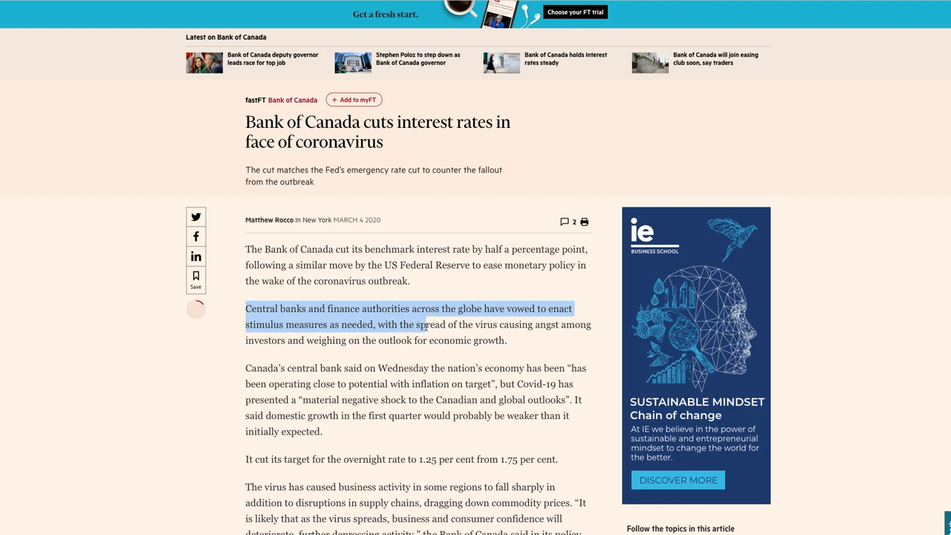
drag(422, 324, 330, 341)
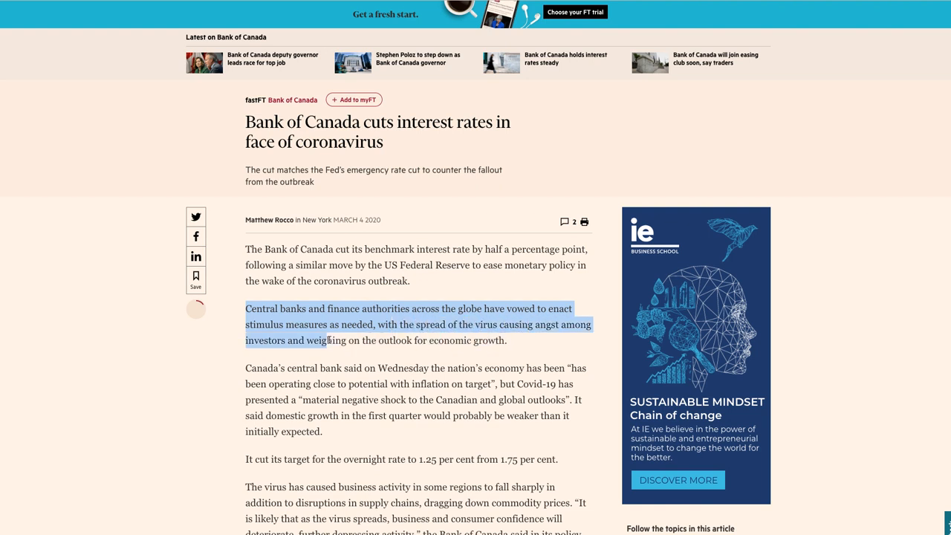
drag(327, 340, 461, 341)
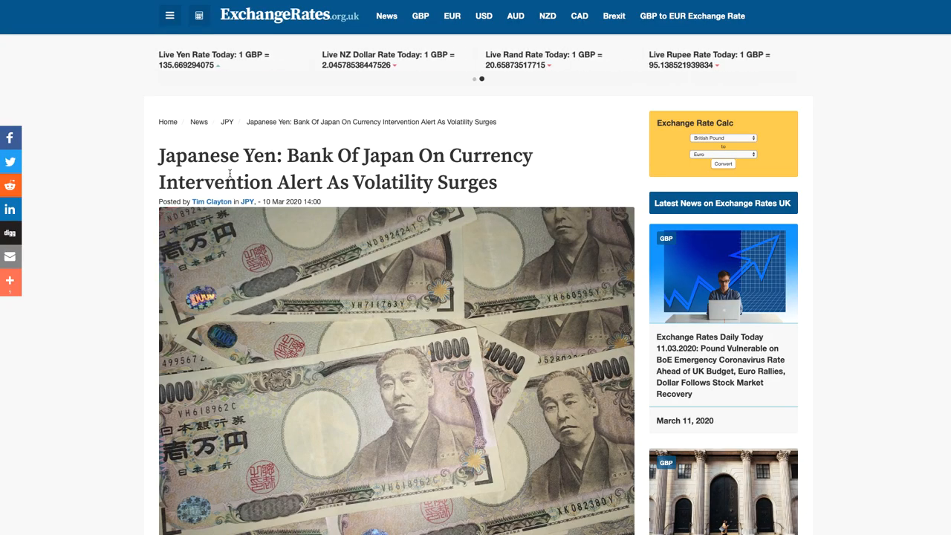
- Highlight the Bank of Japan currency intervention headline and read further down the article
drag(178, 156, 319, 182)
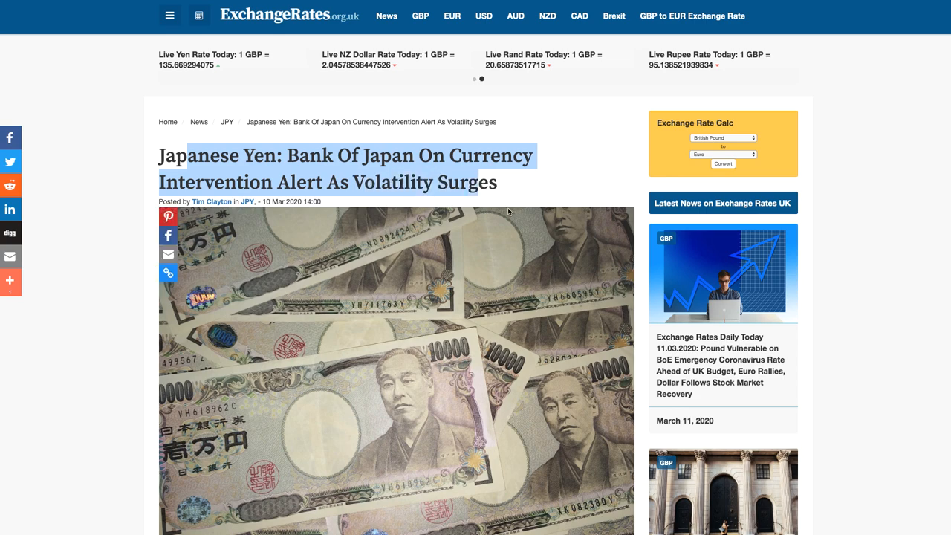
scroll(down, 3)
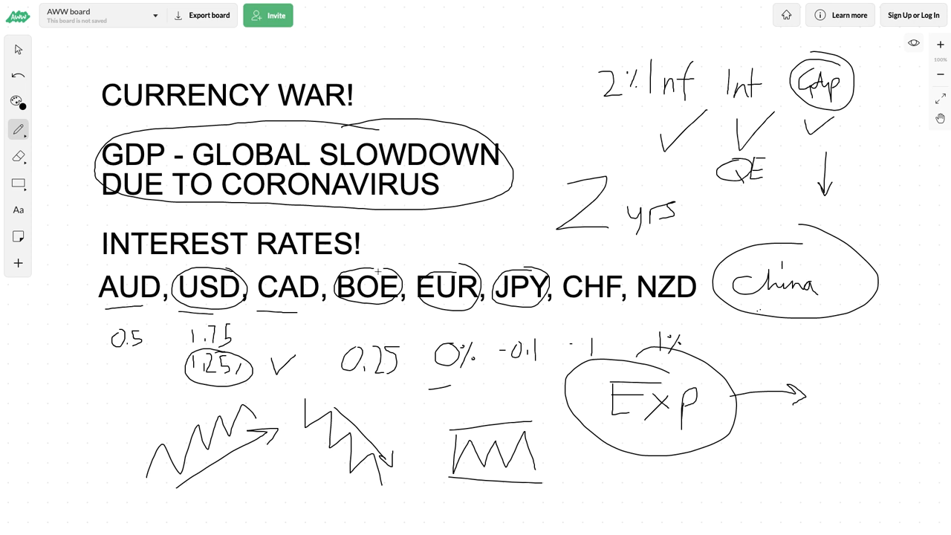
mouse_move(347, 262)
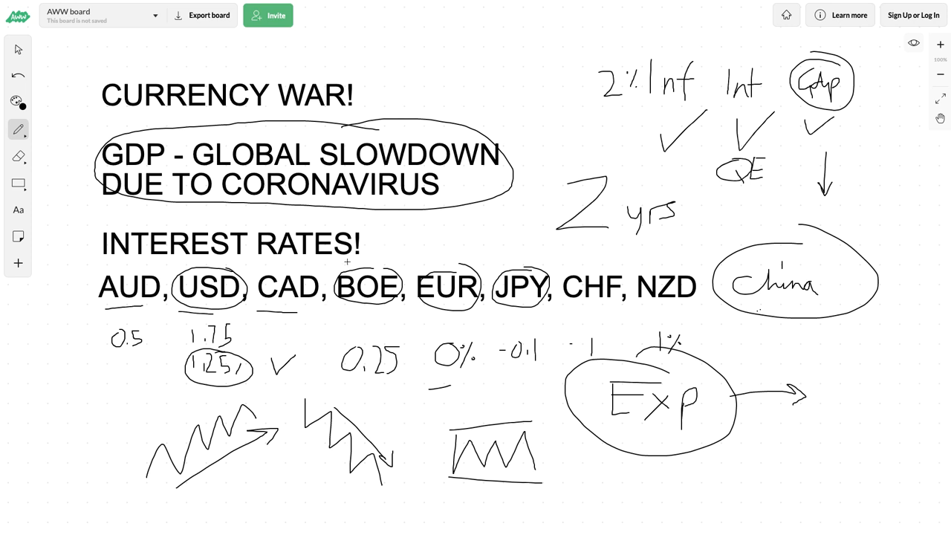
mouse_move(481, 104)
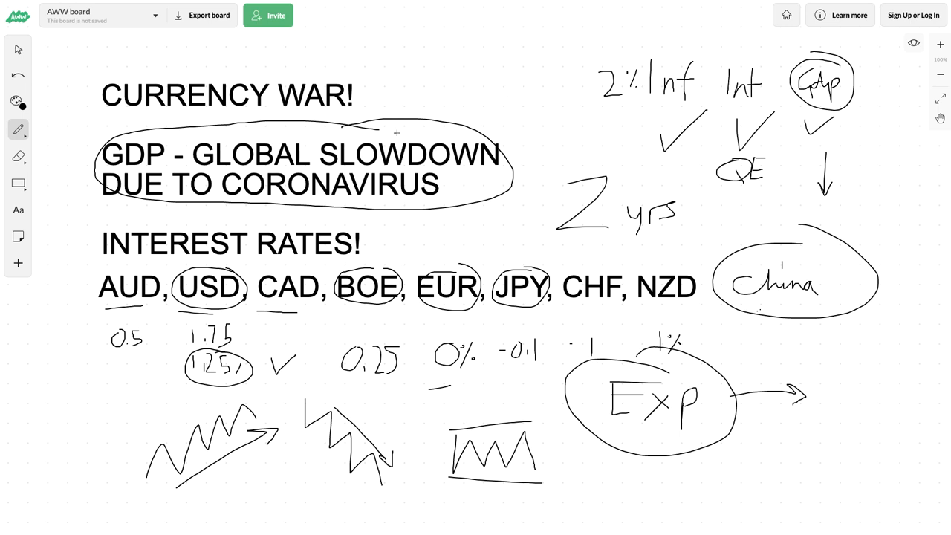
mouse_move(378, 128)
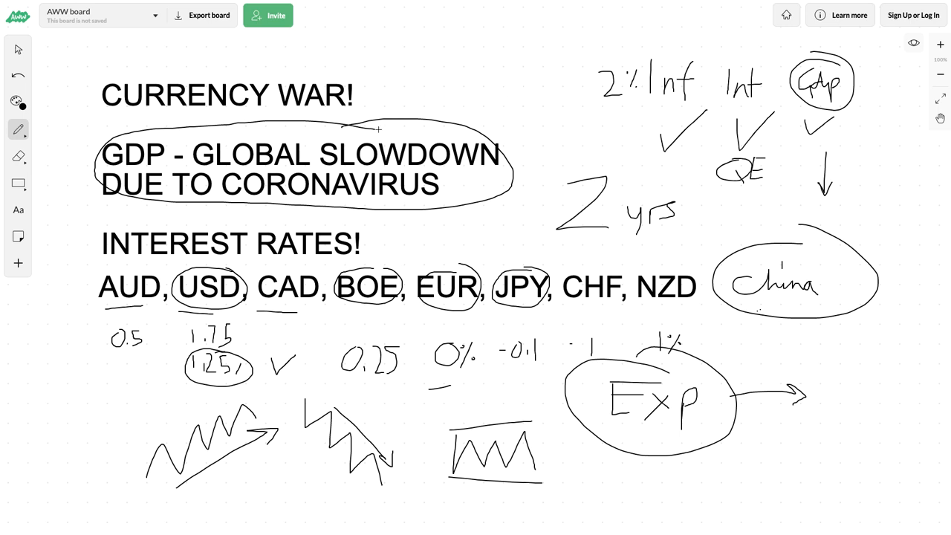
- Circle GDP in the headline line with the pen and add emphasis marks
drag(131, 135, 83, 145)
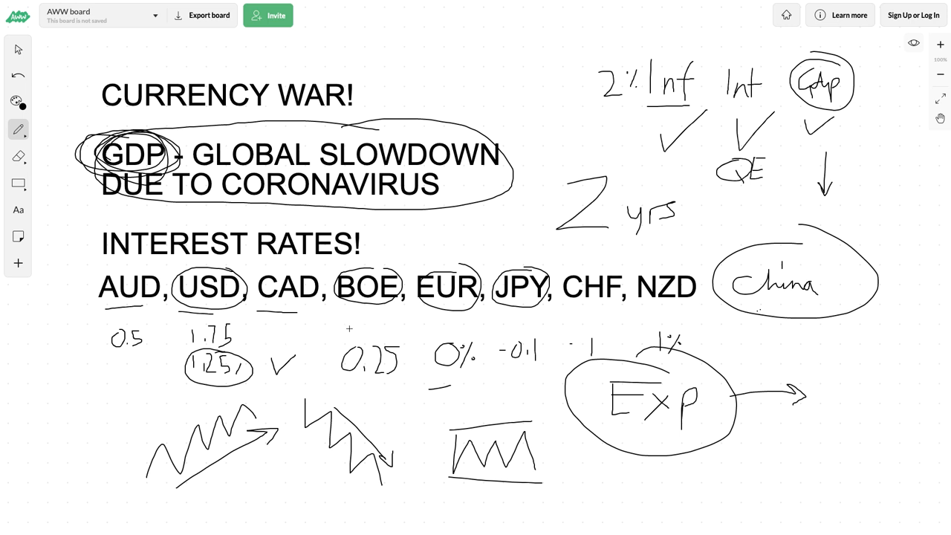
drag(394, 379, 409, 349)
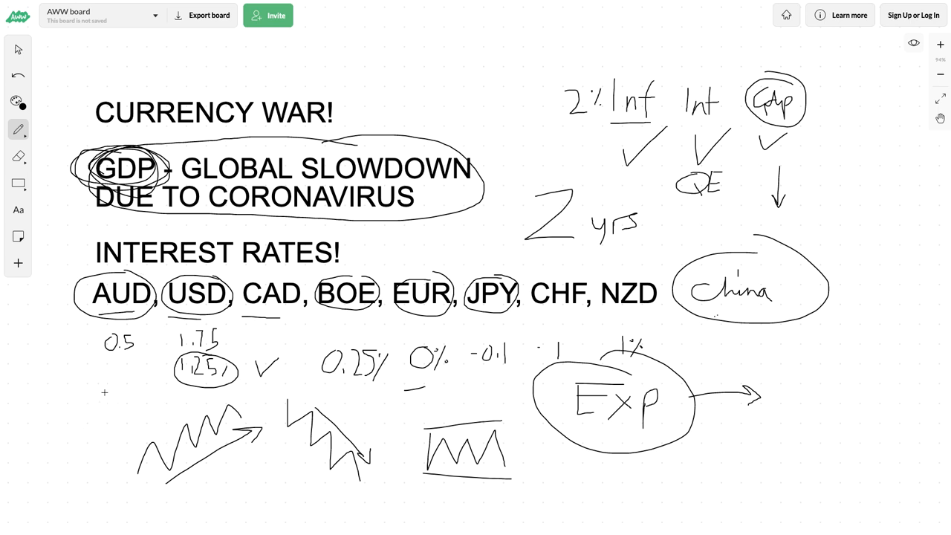
- Draw a tick under AUD's 0.5 rate and a circled down arrow over the rising zigzag
drag(89, 384, 111, 408)
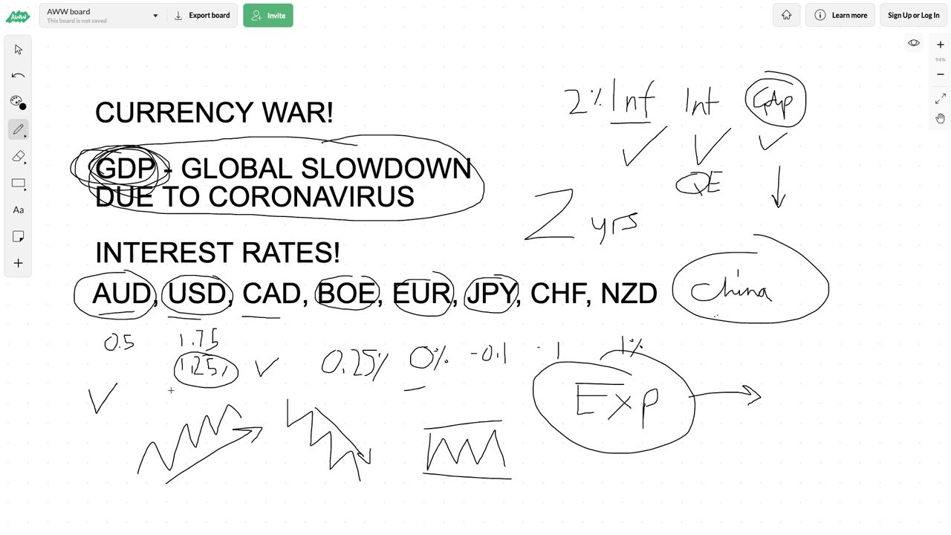
drag(177, 387, 172, 419)
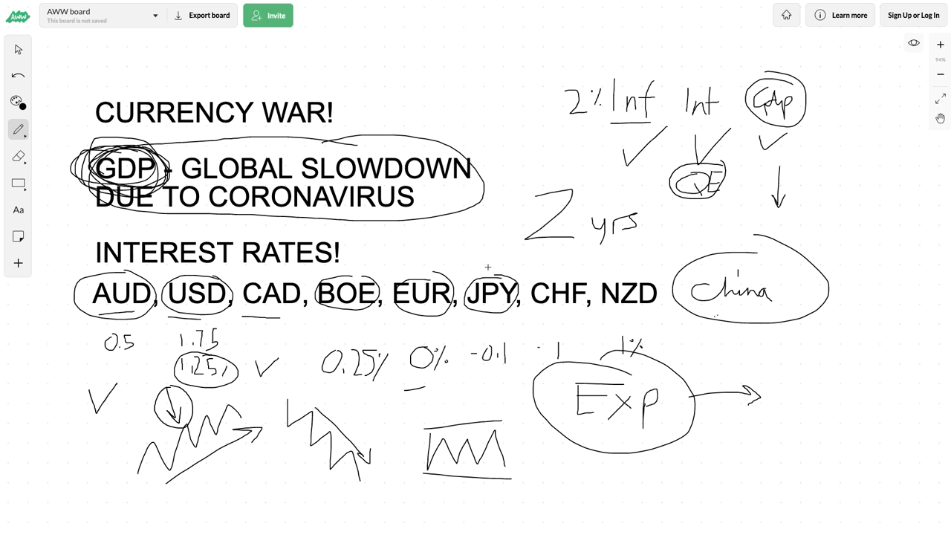
- Draw double-headed arrows above EUR–JPY and above BOE–EUR to link the grouped codes
drag(491, 268, 449, 266)
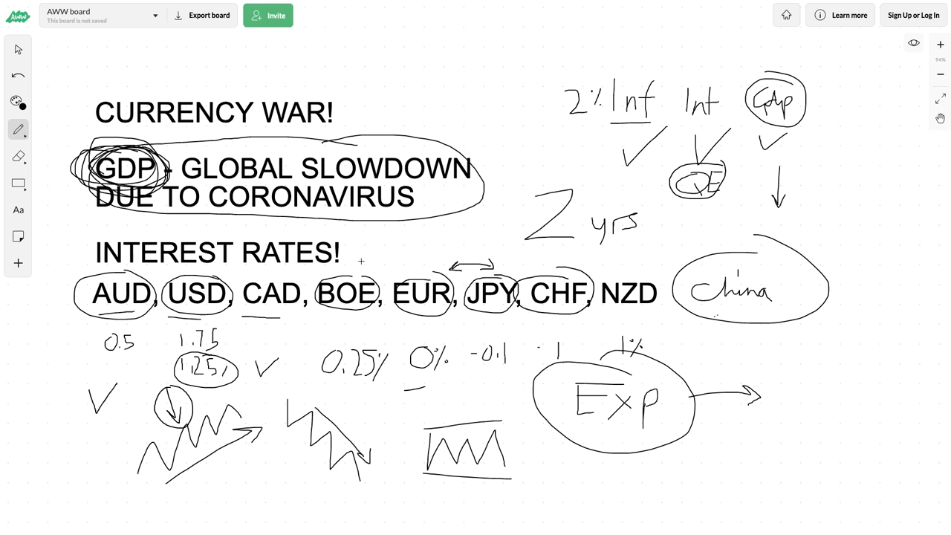
mouse_move(377, 269)
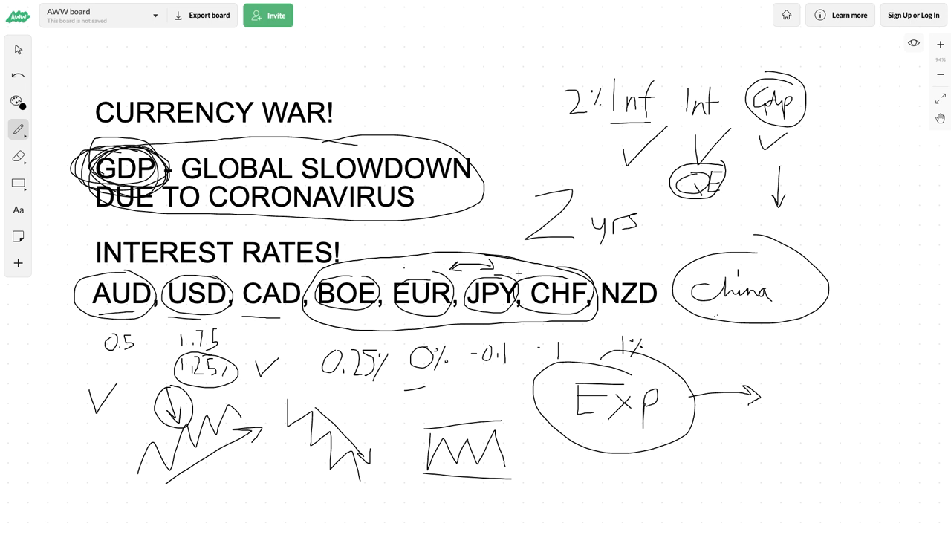
drag(371, 269, 402, 269)
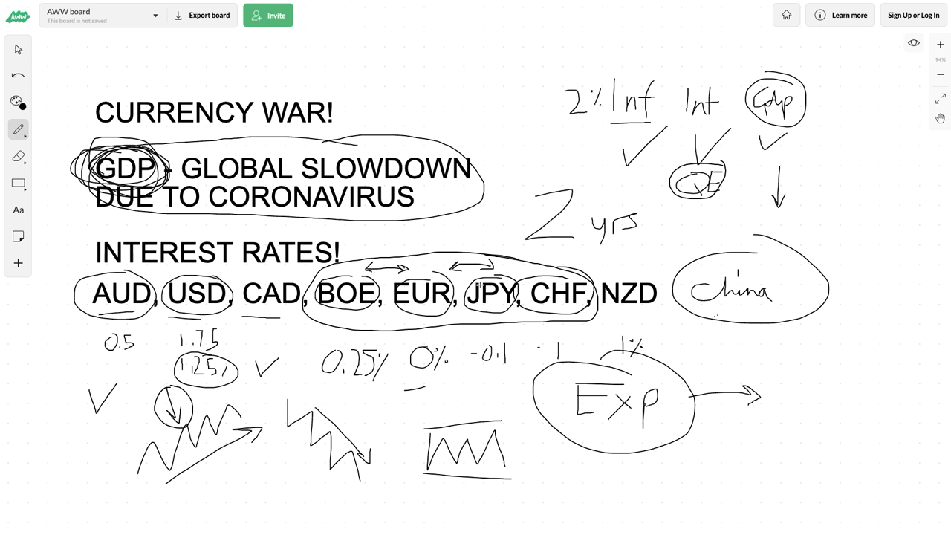
mouse_move(449, 161)
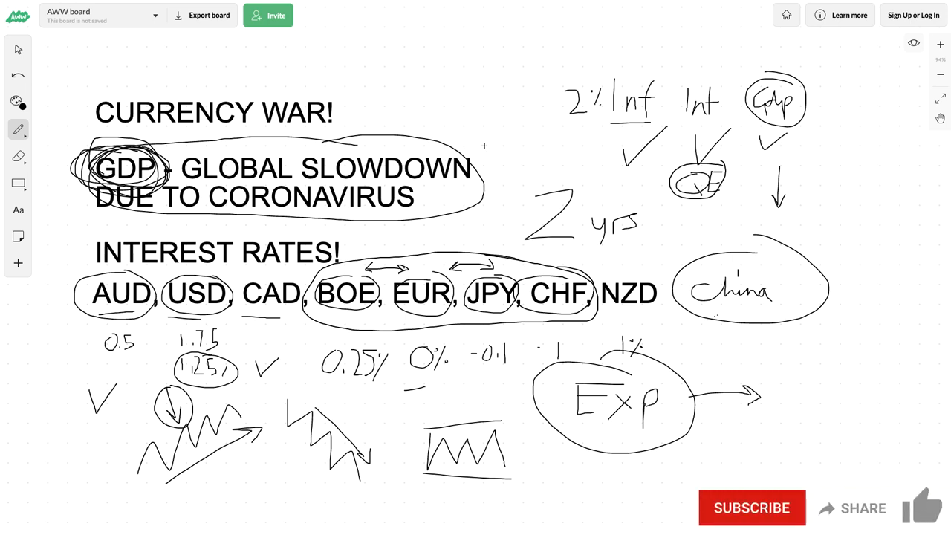
- Handwrite '0.1%' near the top of the board above the CURRENCY WAR! heading
drag(446, 89, 460, 71)
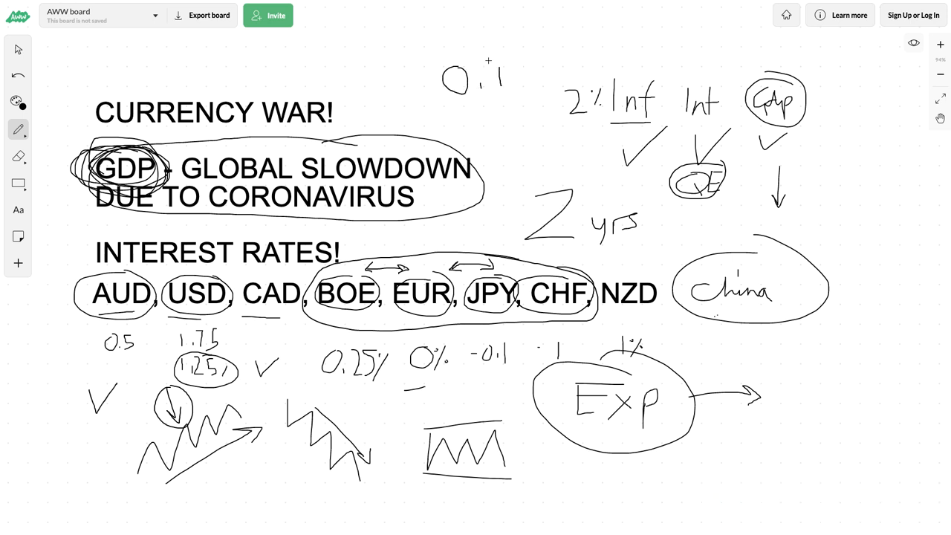
drag(513, 72, 528, 78)
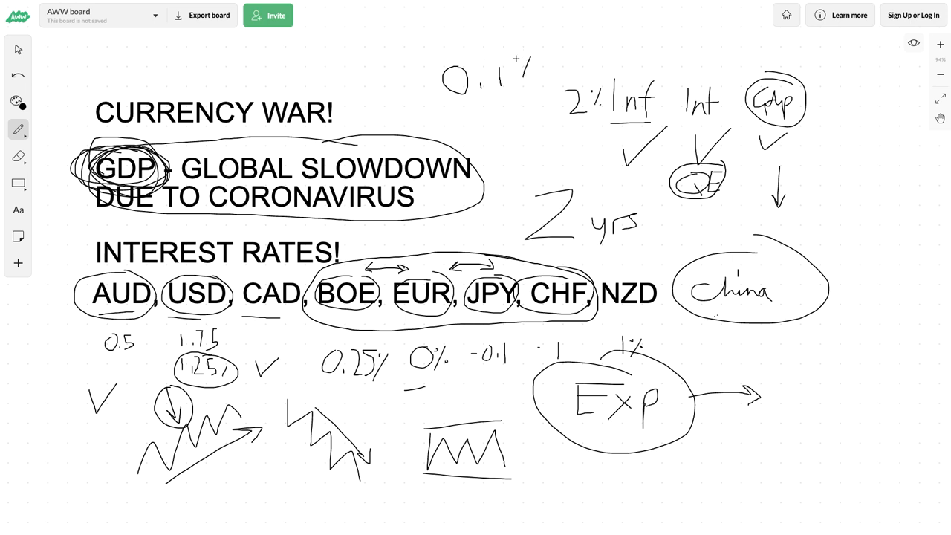